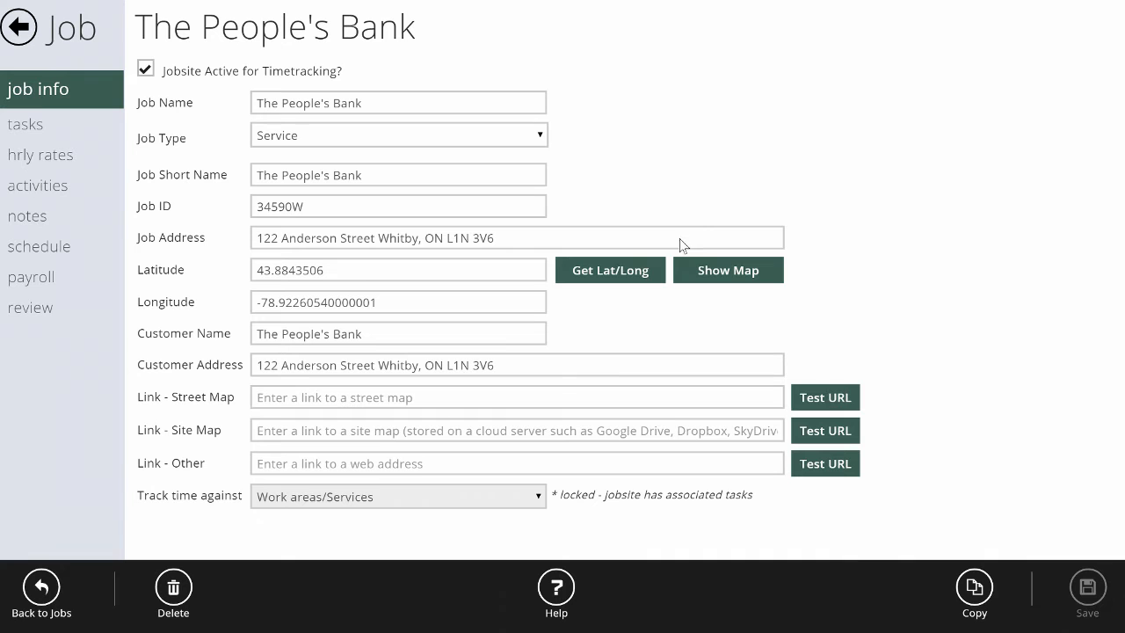
pyautogui.moveTo(422, 237)
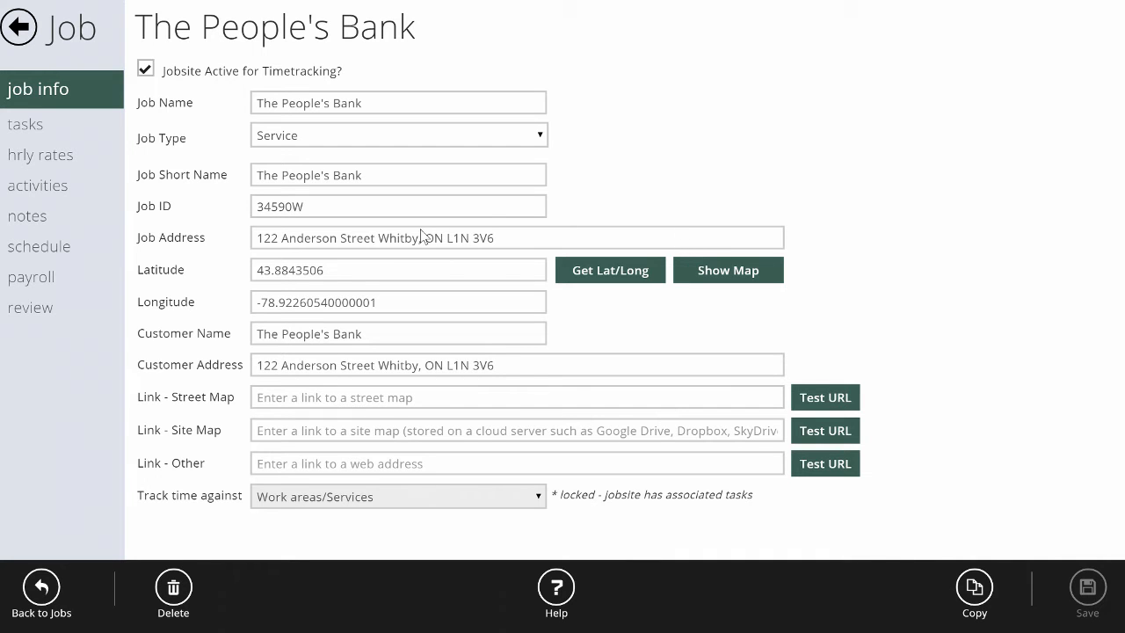
# - Show The People's Bank job's Schedule summary with the existing Lawn Maint Mowing-Gold schedule
pyautogui.click(39, 246)
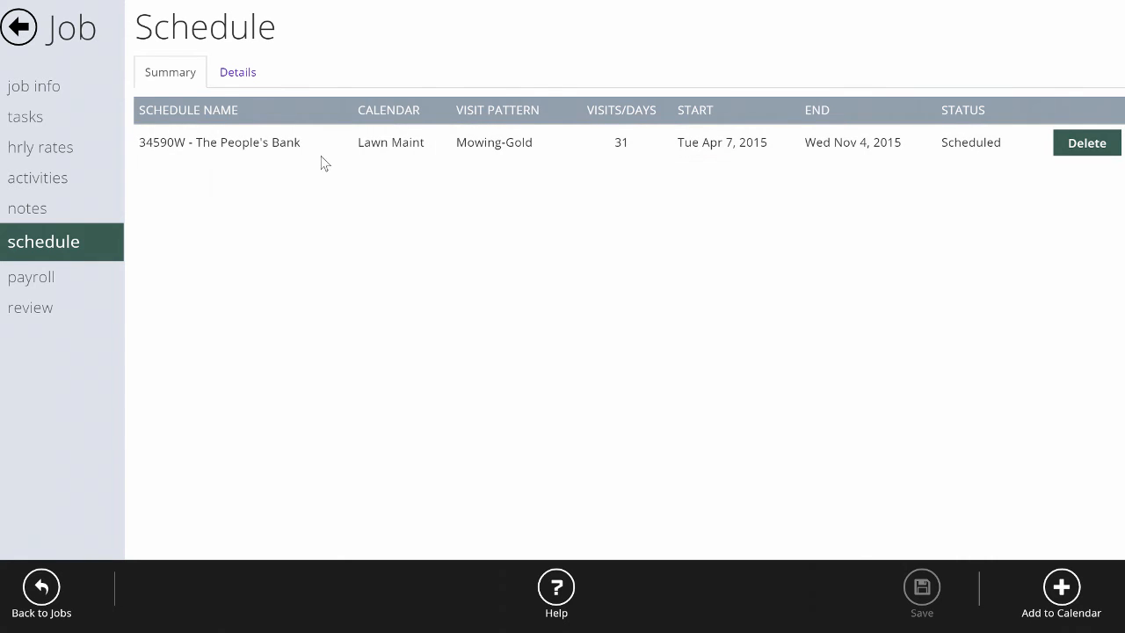
pyautogui.moveTo(471, 279)
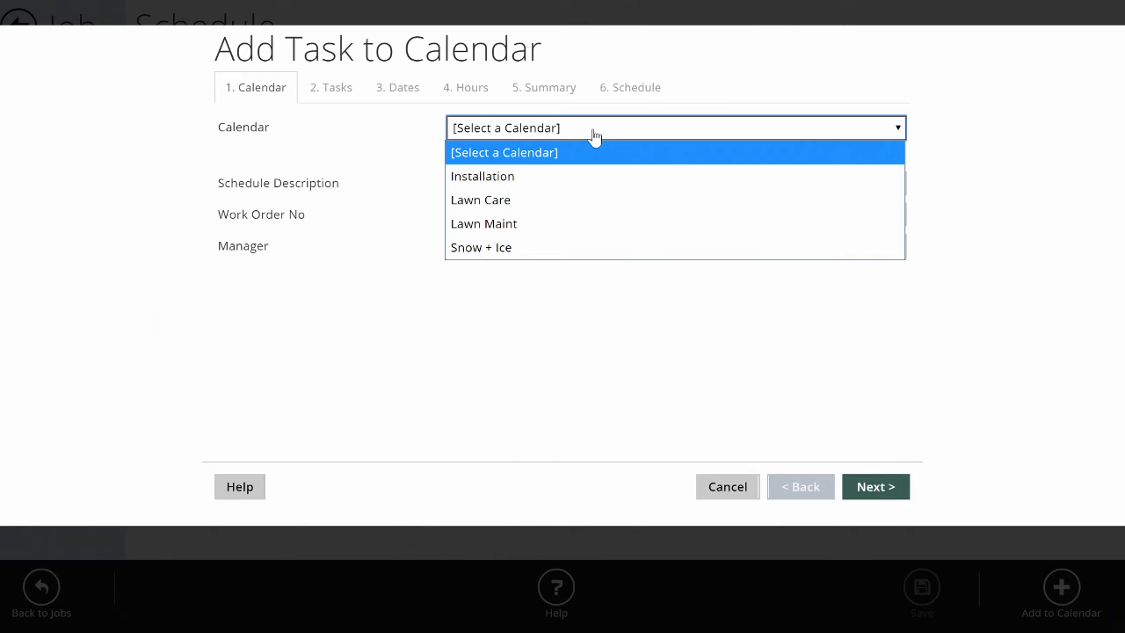
pyautogui.moveTo(578, 176)
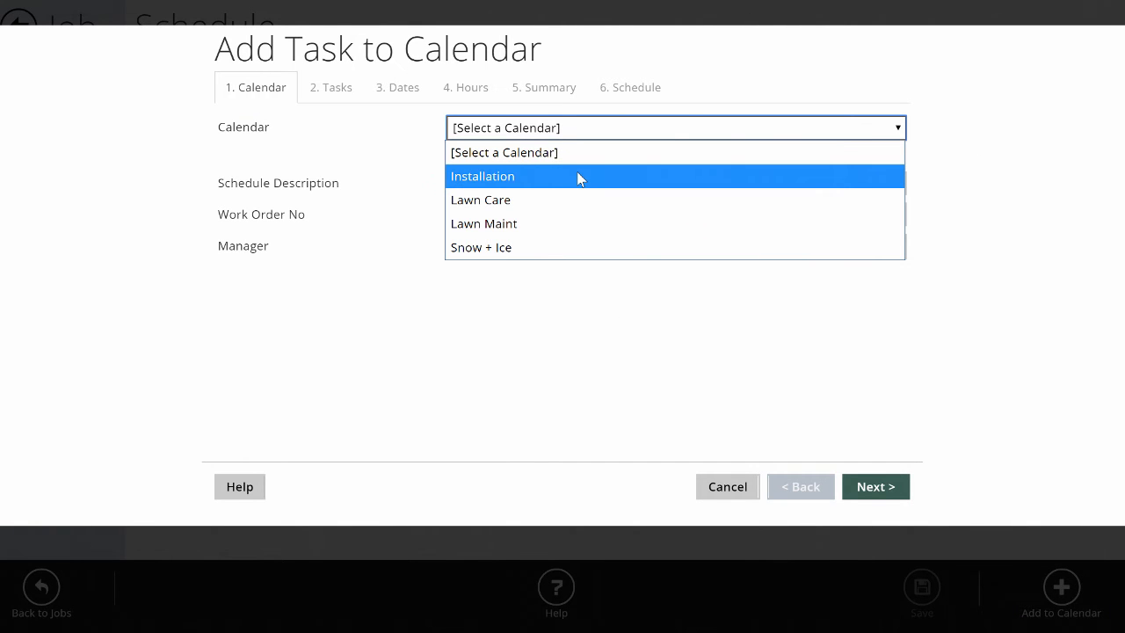
pyautogui.moveTo(571, 200)
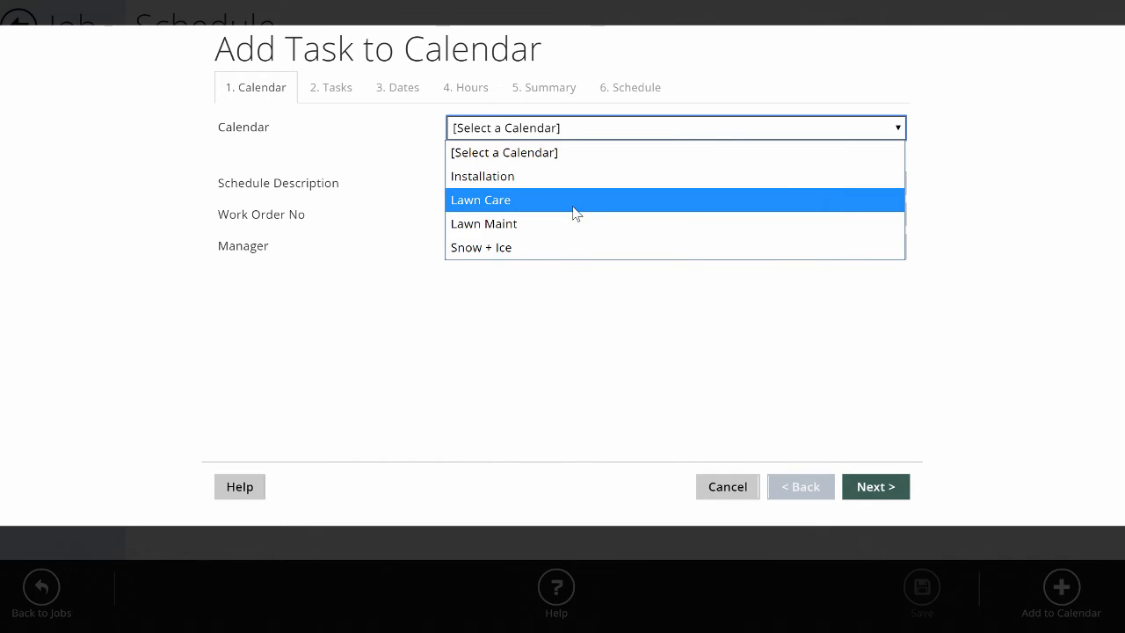
pyautogui.moveTo(571, 223)
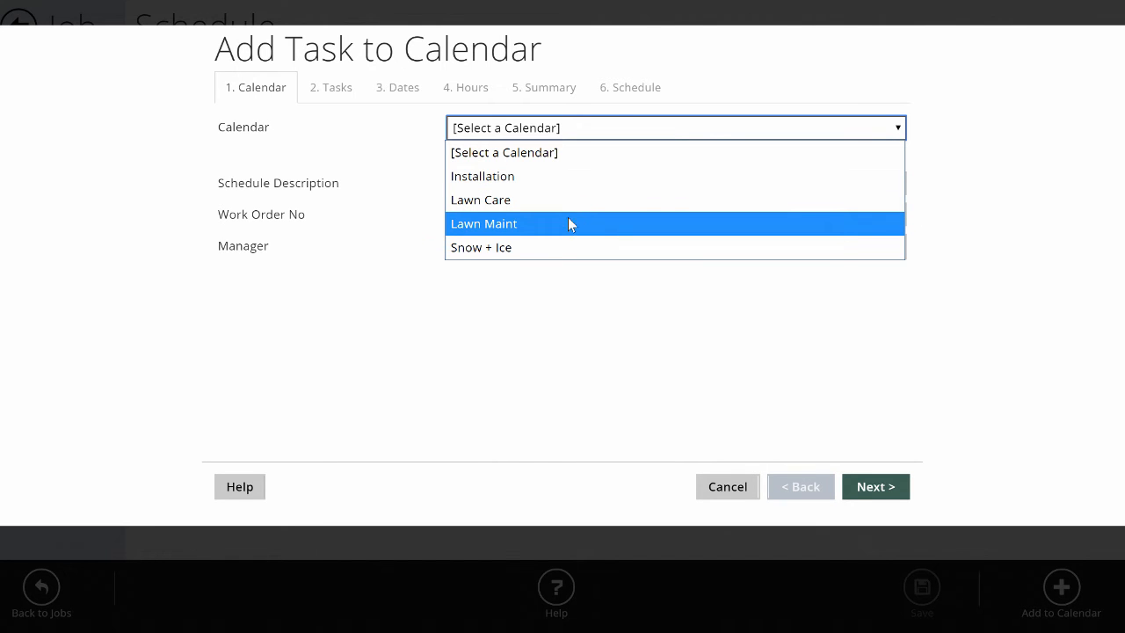
# - Choose the Lawn Care calendar and the unscheduled Lawn Care task (6 visits, 4.3 man hrs)
pyautogui.click(481, 200)
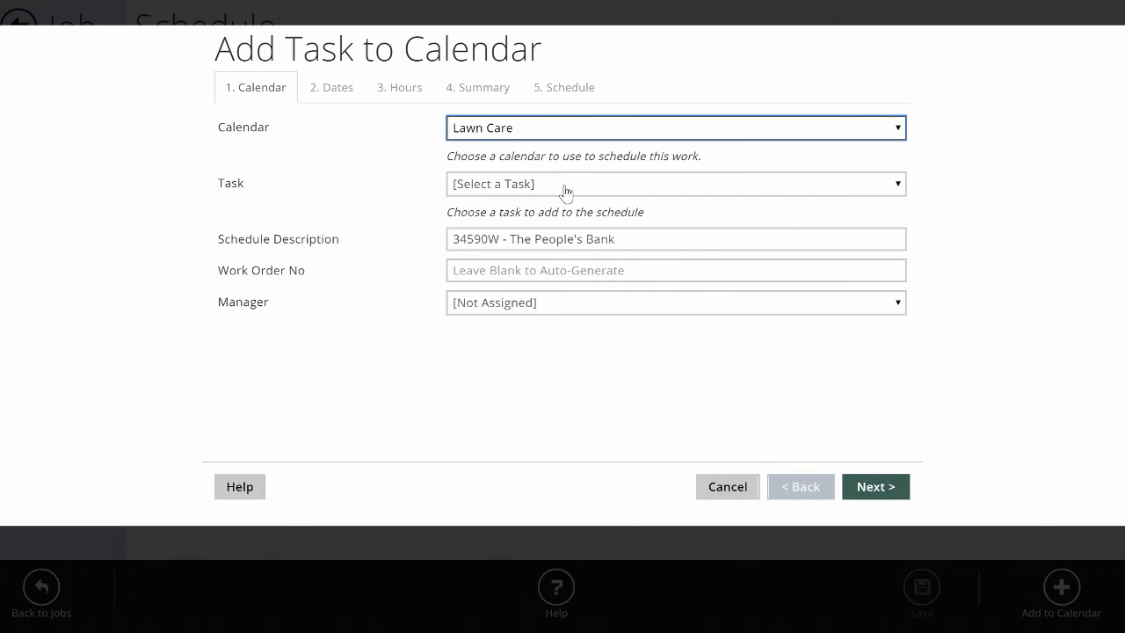
pyautogui.click(675, 184)
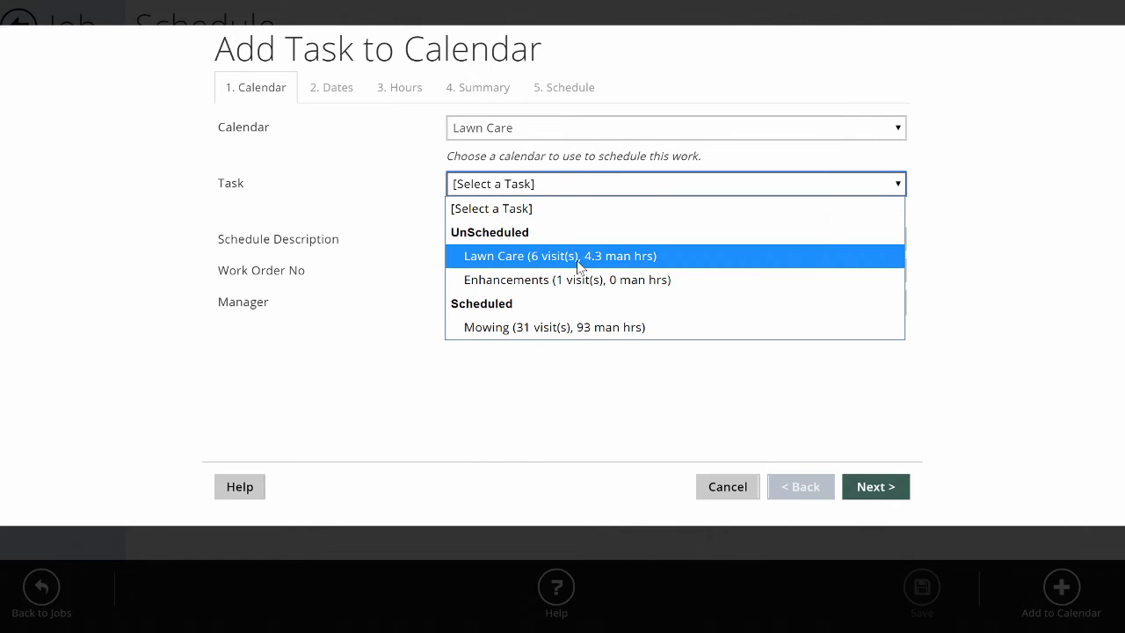
pyautogui.moveTo(562, 260)
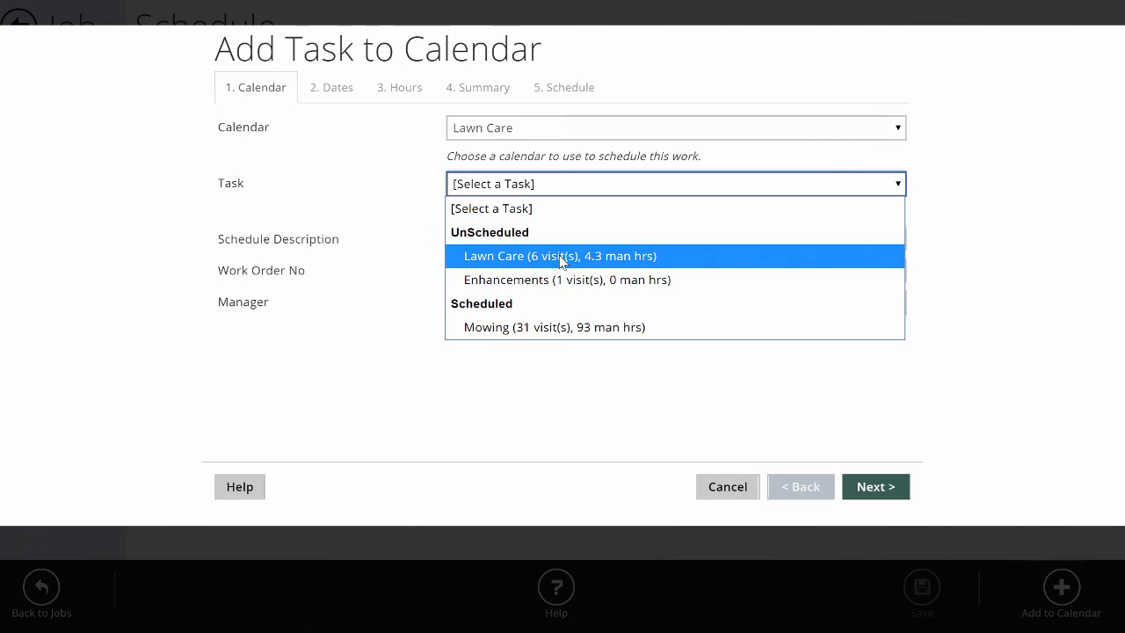
pyautogui.click(559, 257)
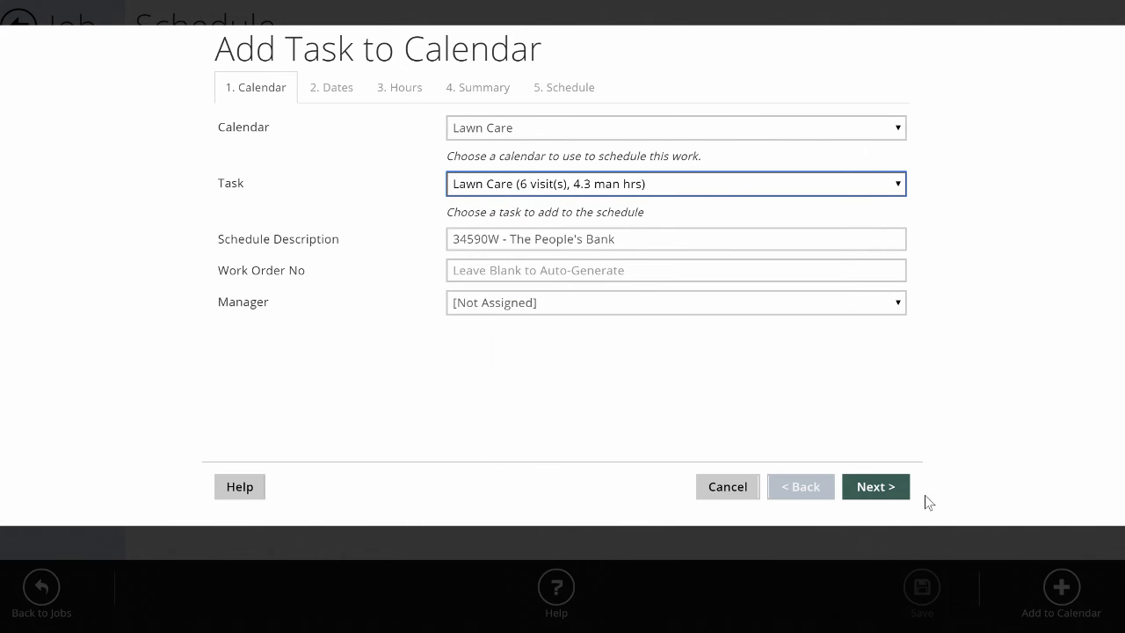
# - Apply the Lawn Care Pkg visit schedule, six visits Apr 15 to Sep 16 2015
pyautogui.click(875, 485)
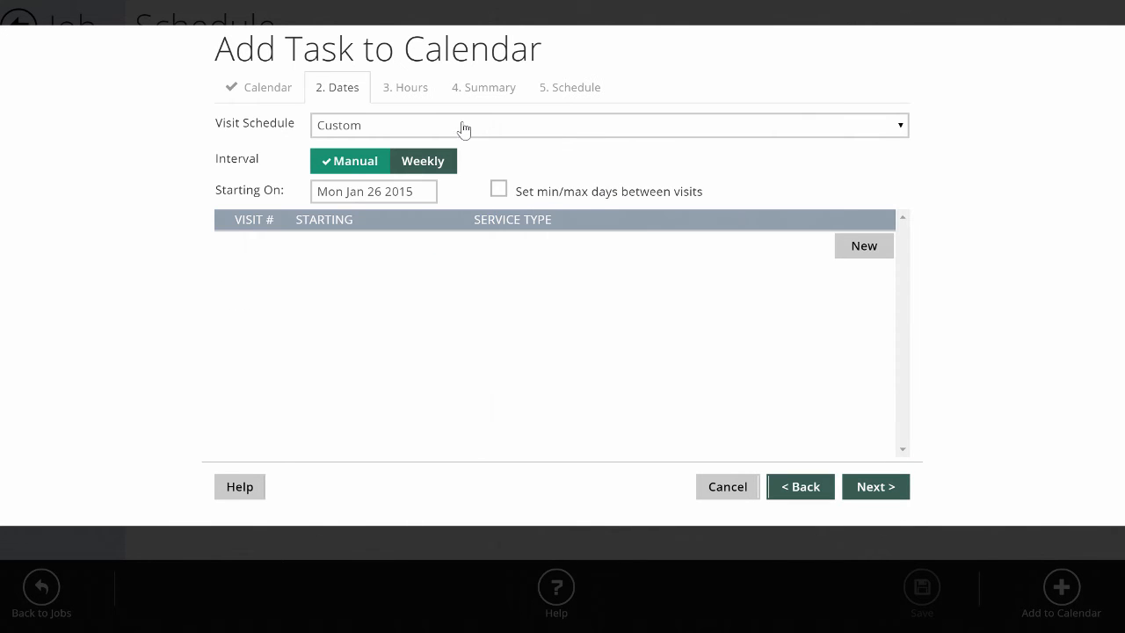
pyautogui.moveTo(481, 372)
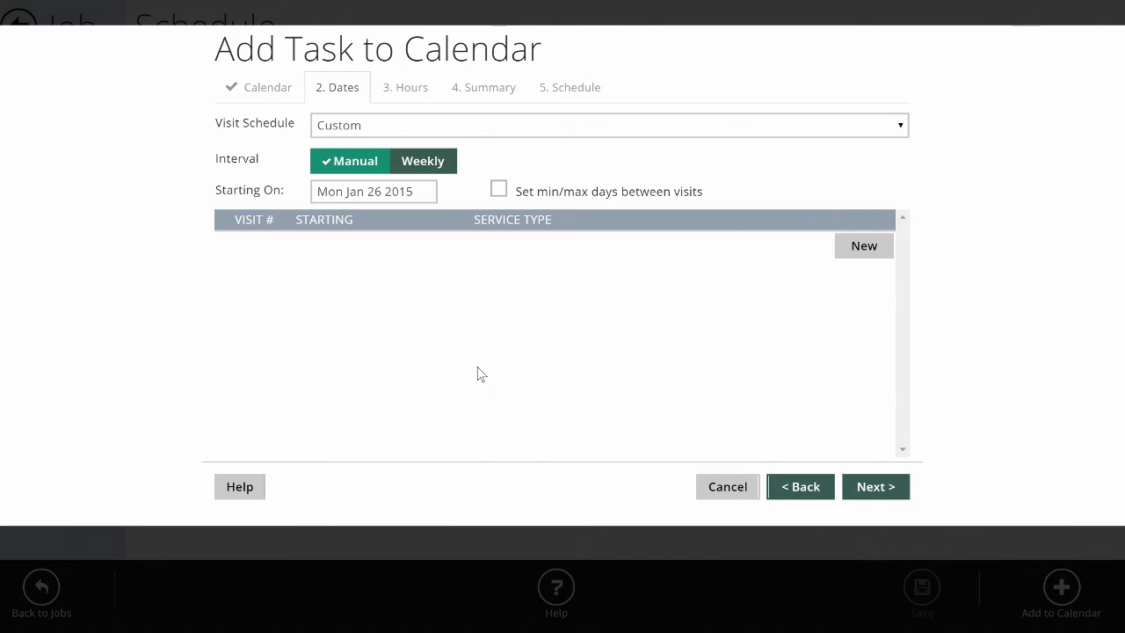
pyautogui.click(606, 125)
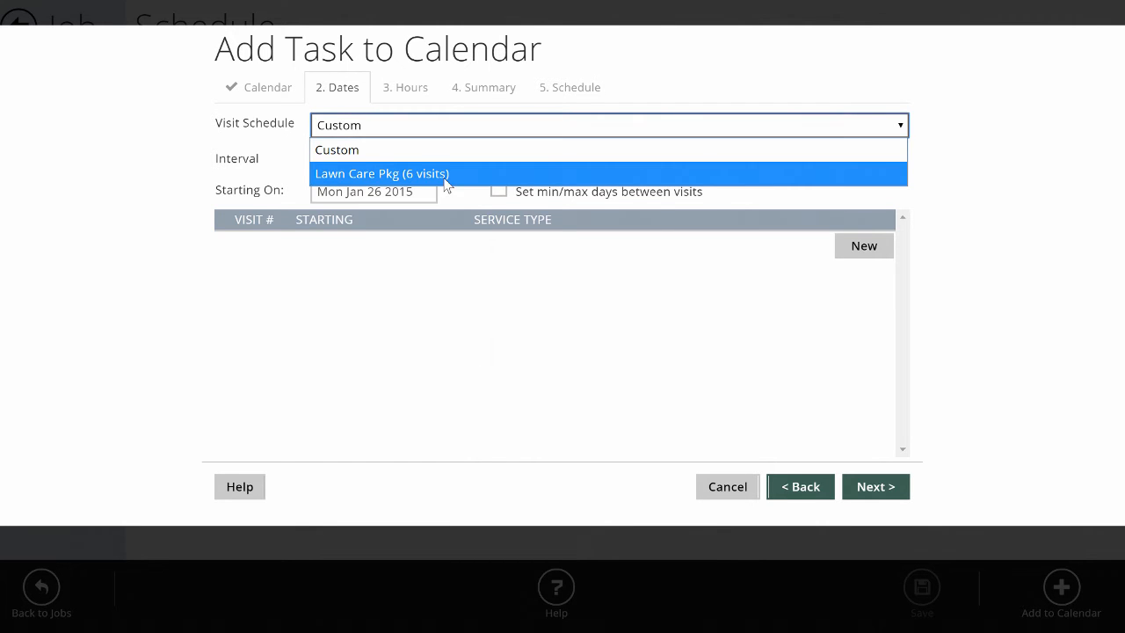
pyautogui.click(380, 174)
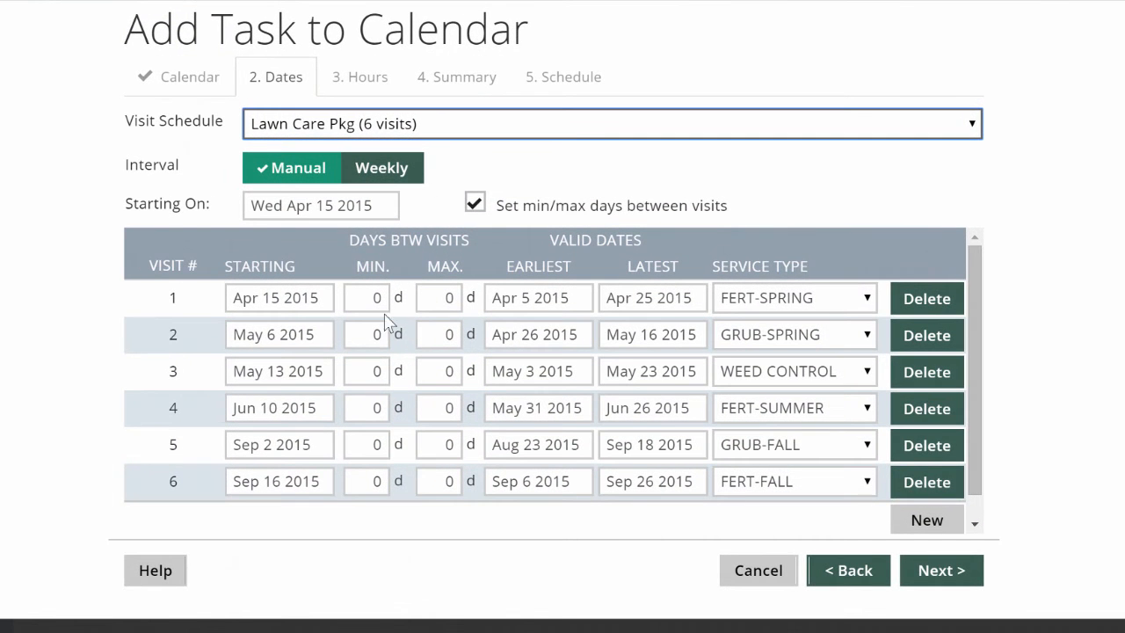
pyautogui.moveTo(302, 491)
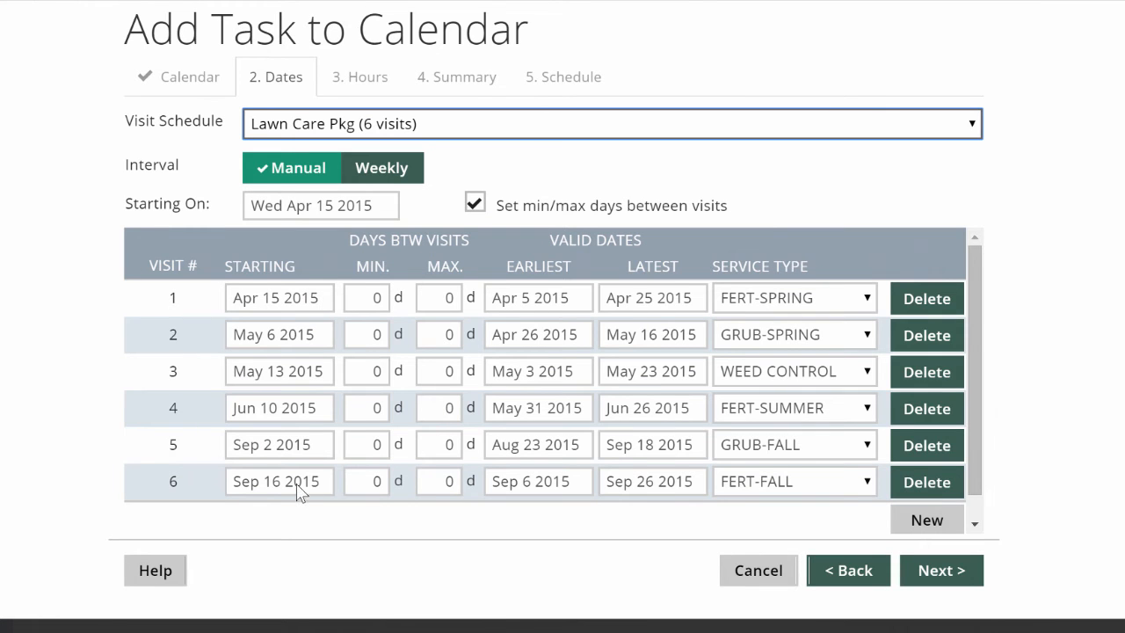
pyautogui.moveTo(570, 308)
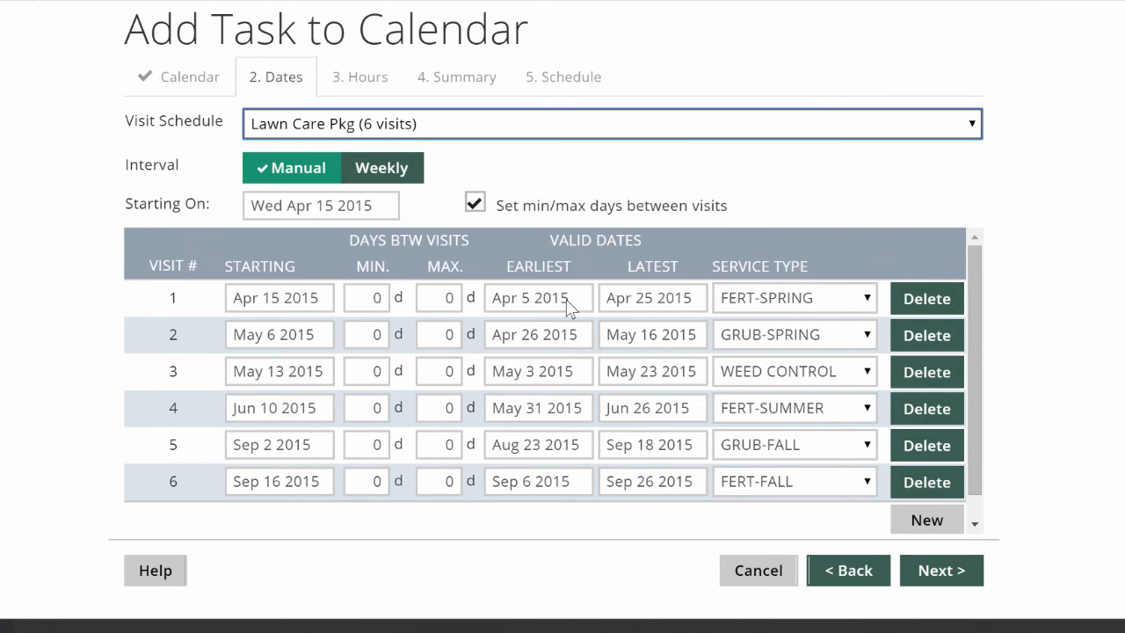
pyautogui.moveTo(562, 334)
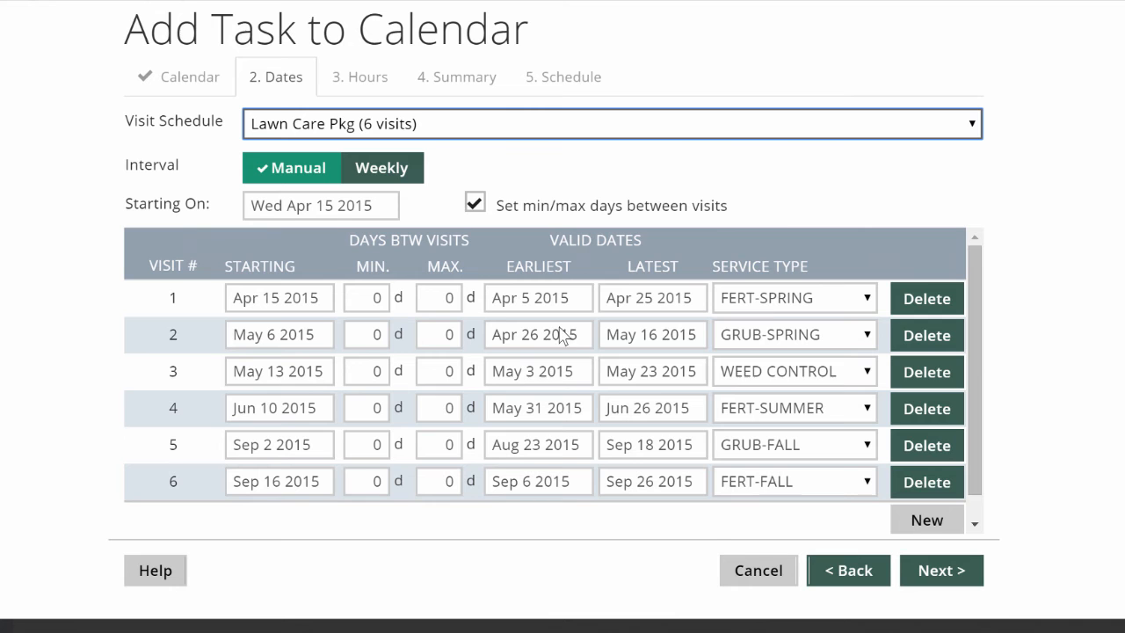
pyautogui.moveTo(327, 316)
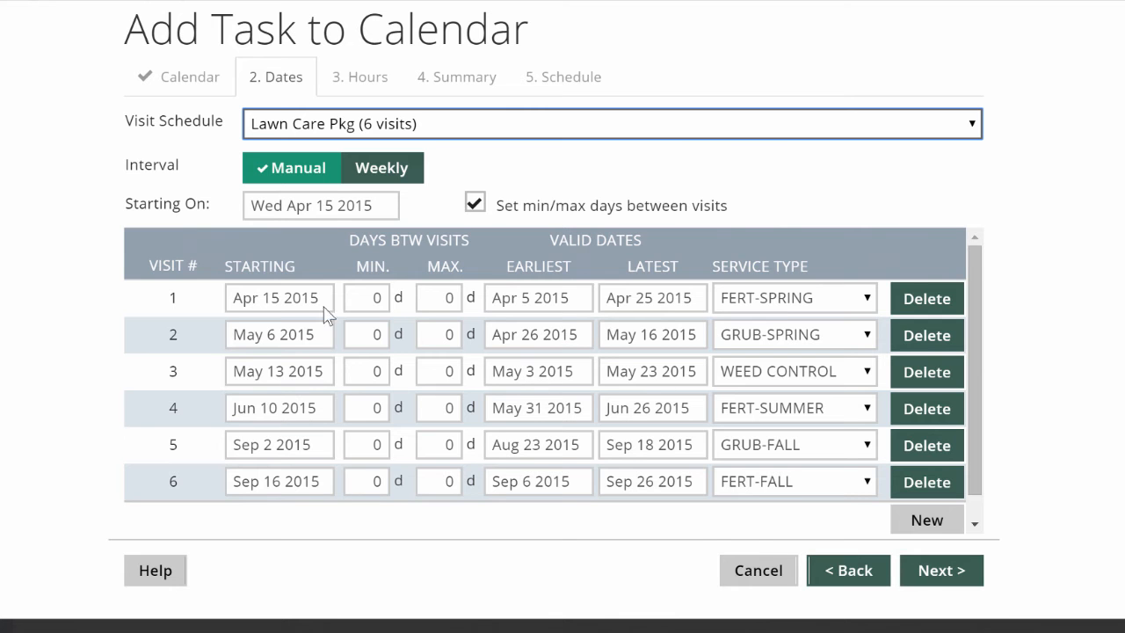
pyautogui.moveTo(292, 316)
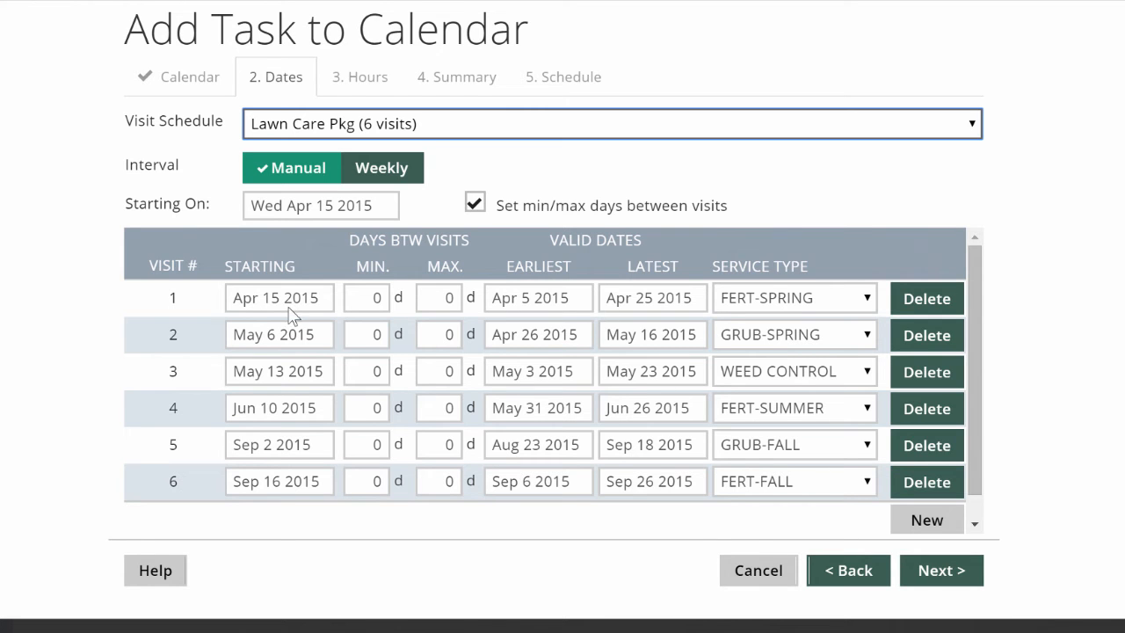
pyautogui.moveTo(622, 310)
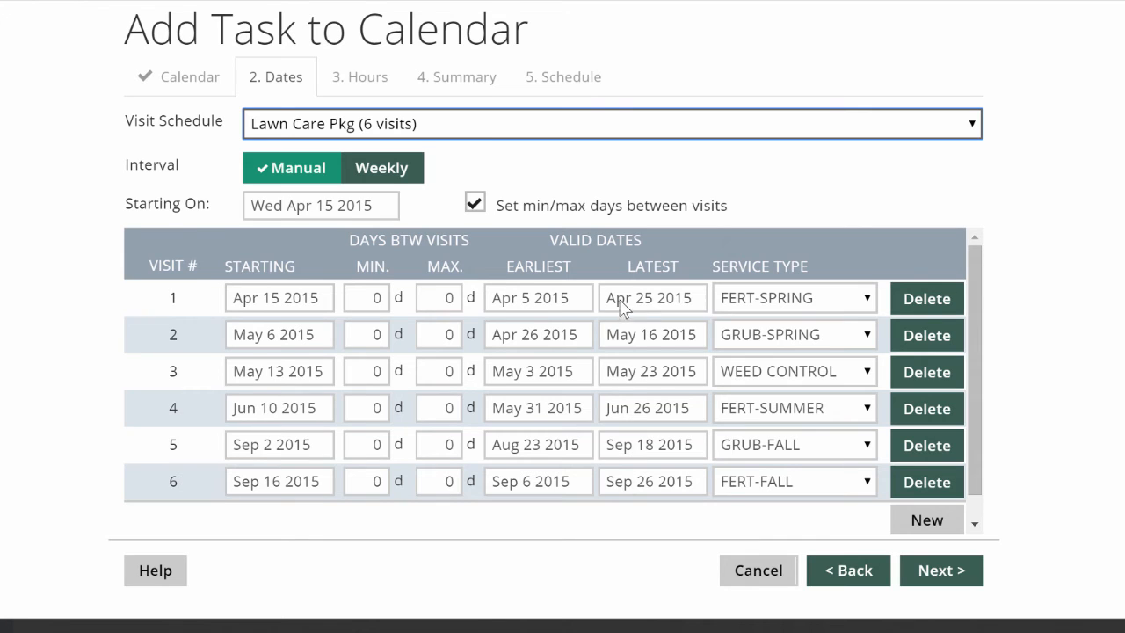
pyautogui.moveTo(541, 302)
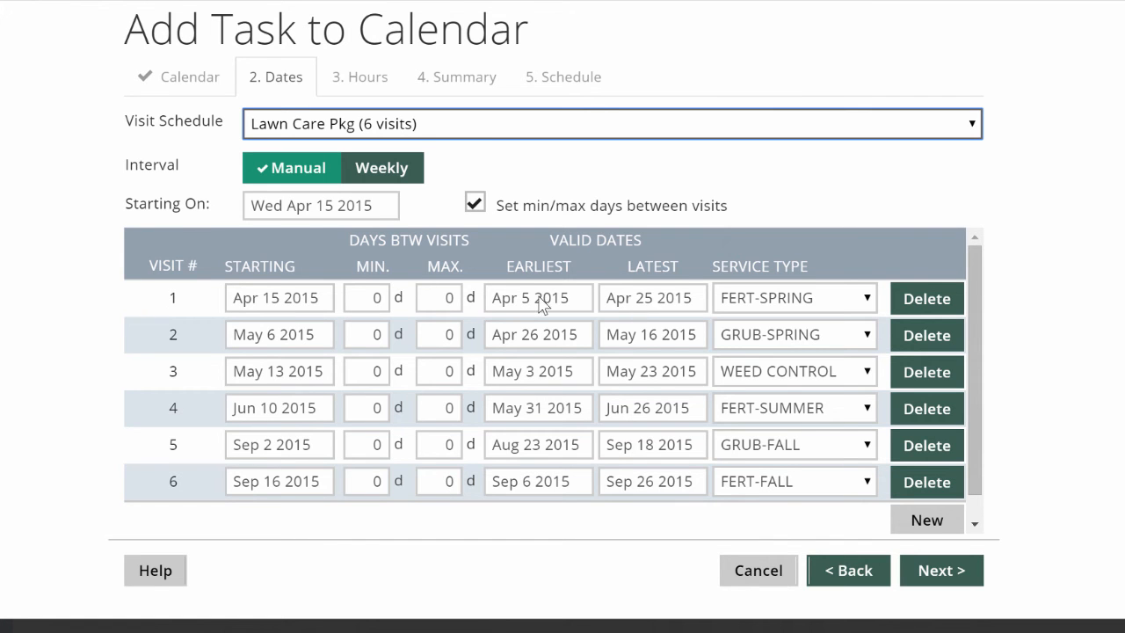
pyautogui.moveTo(641, 309)
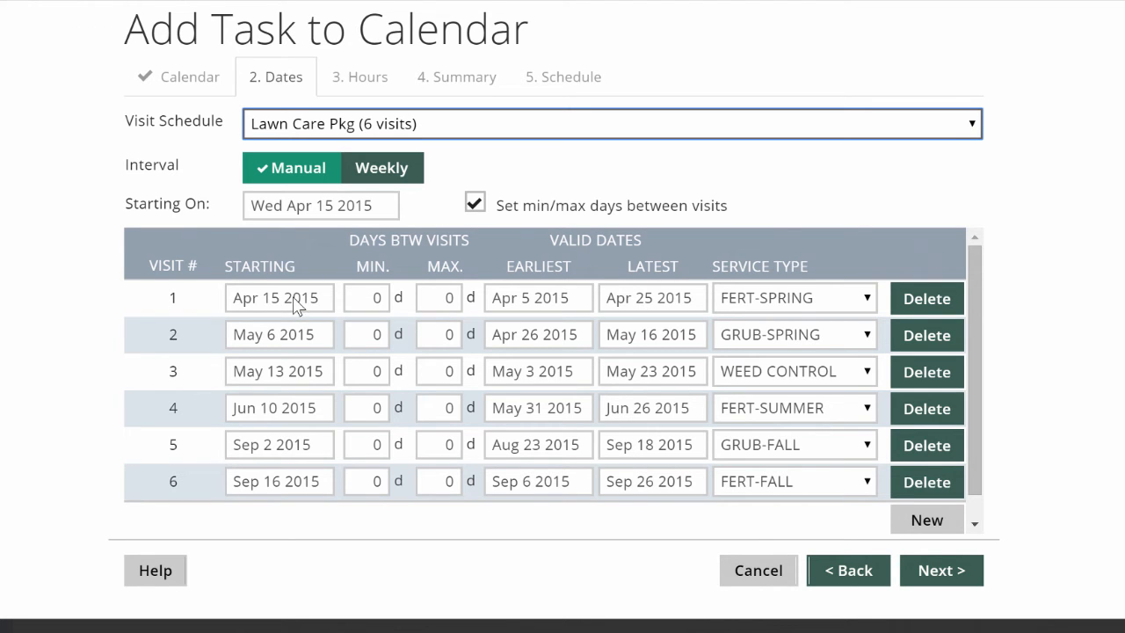
pyautogui.moveTo(297, 508)
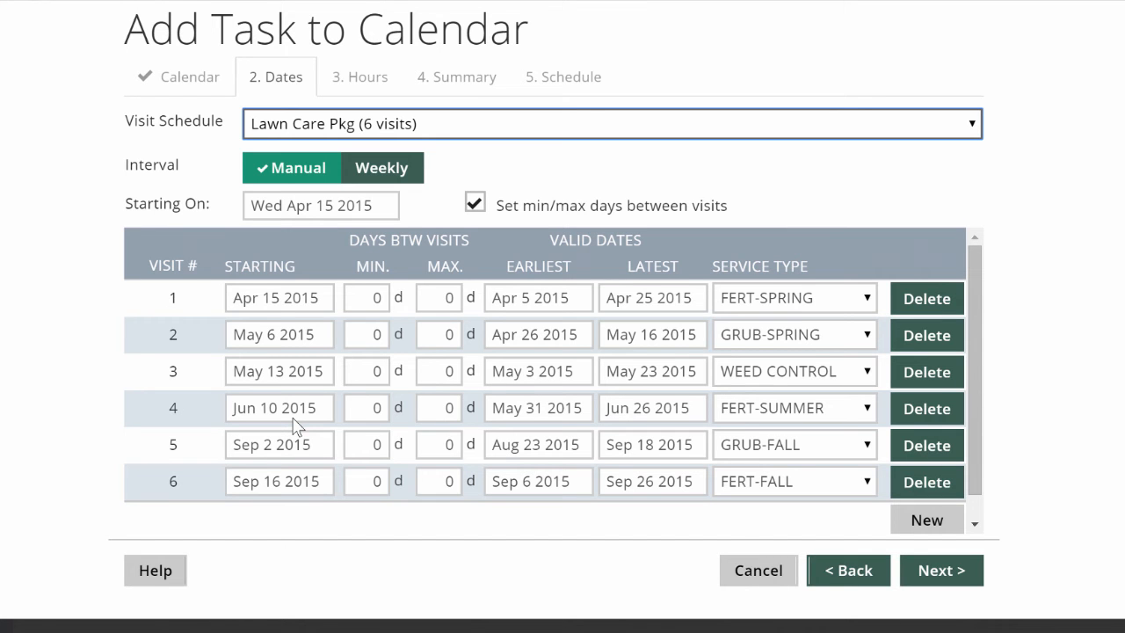
pyautogui.moveTo(352, 404)
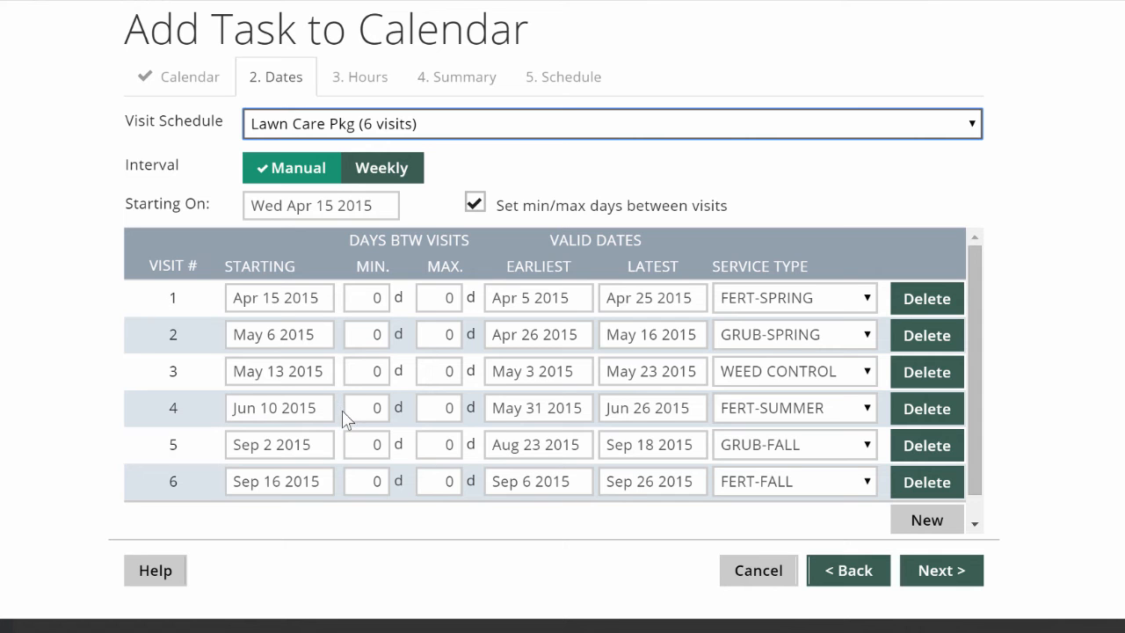
pyautogui.moveTo(351, 390)
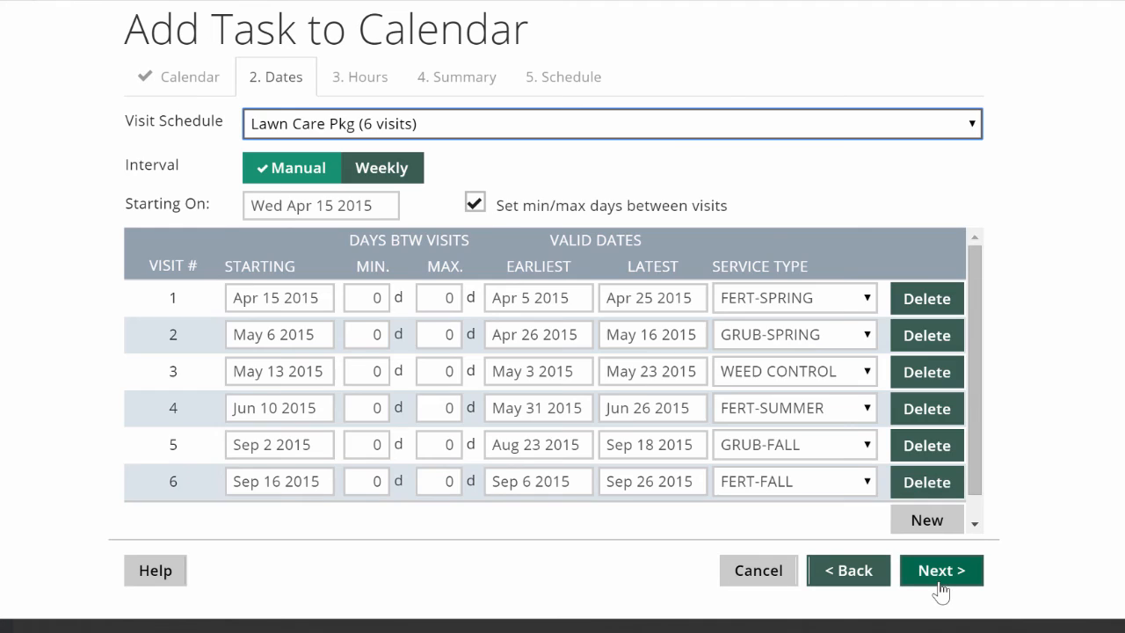
# - Set planned crew size 1 and 0.25 unproductive crew hrs per visit, then proceed to the summary
pyautogui.click(942, 569)
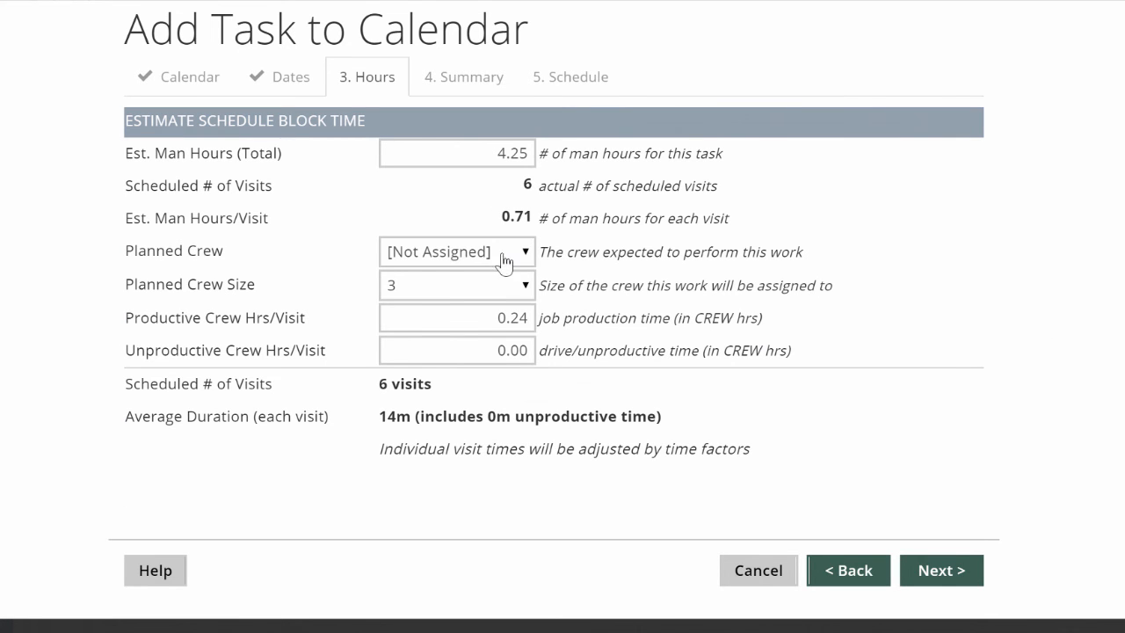
pyautogui.click(455, 251)
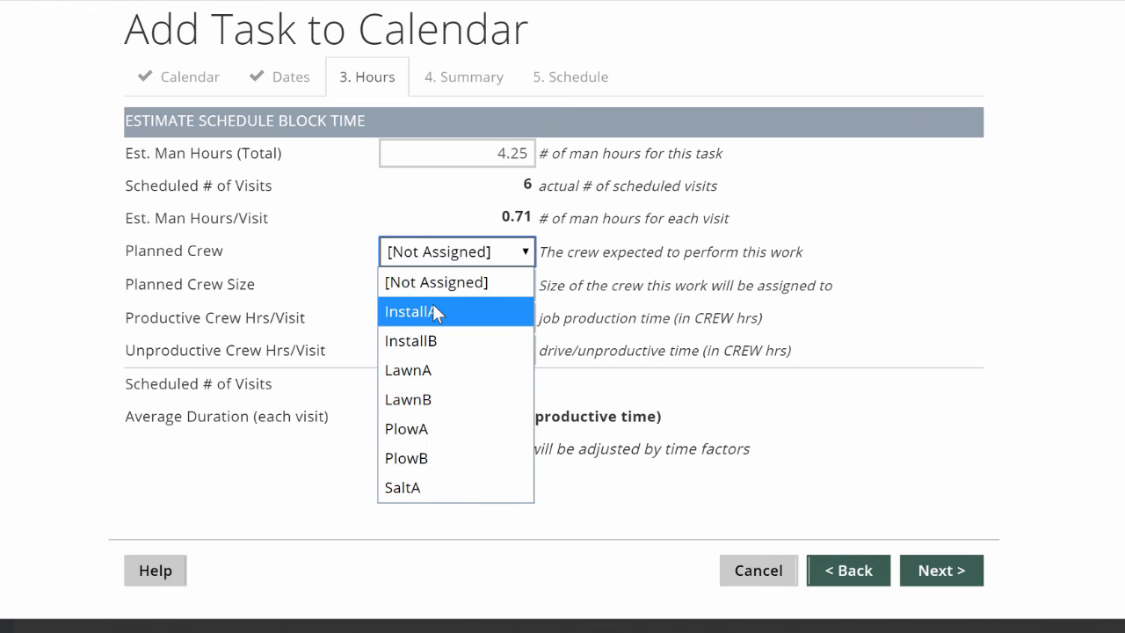
pyautogui.moveTo(431, 369)
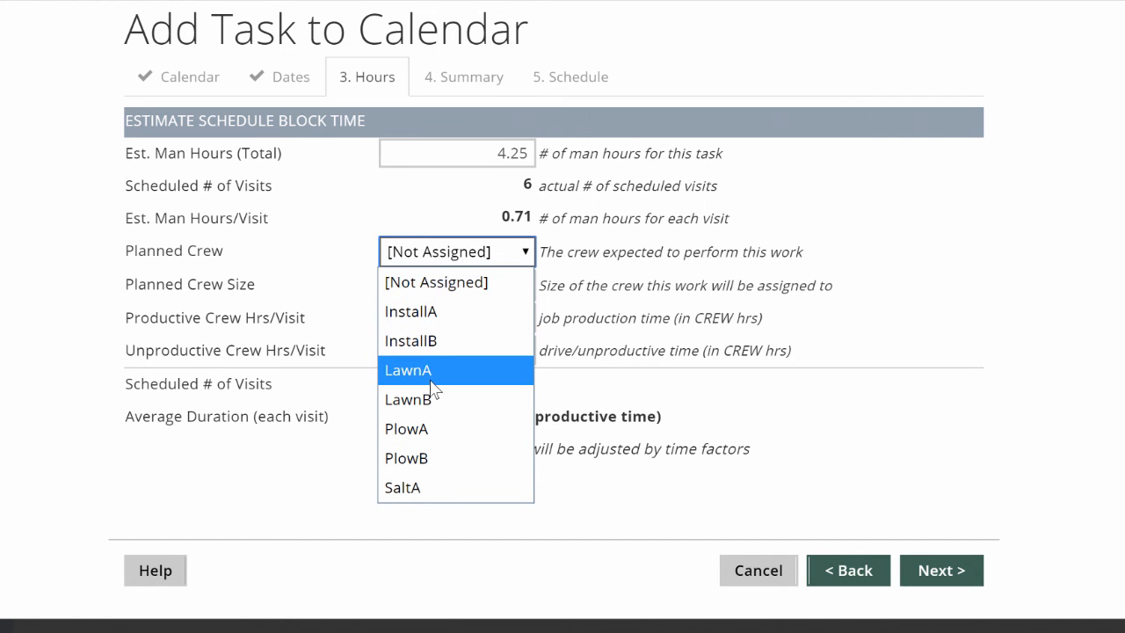
pyautogui.click(457, 285)
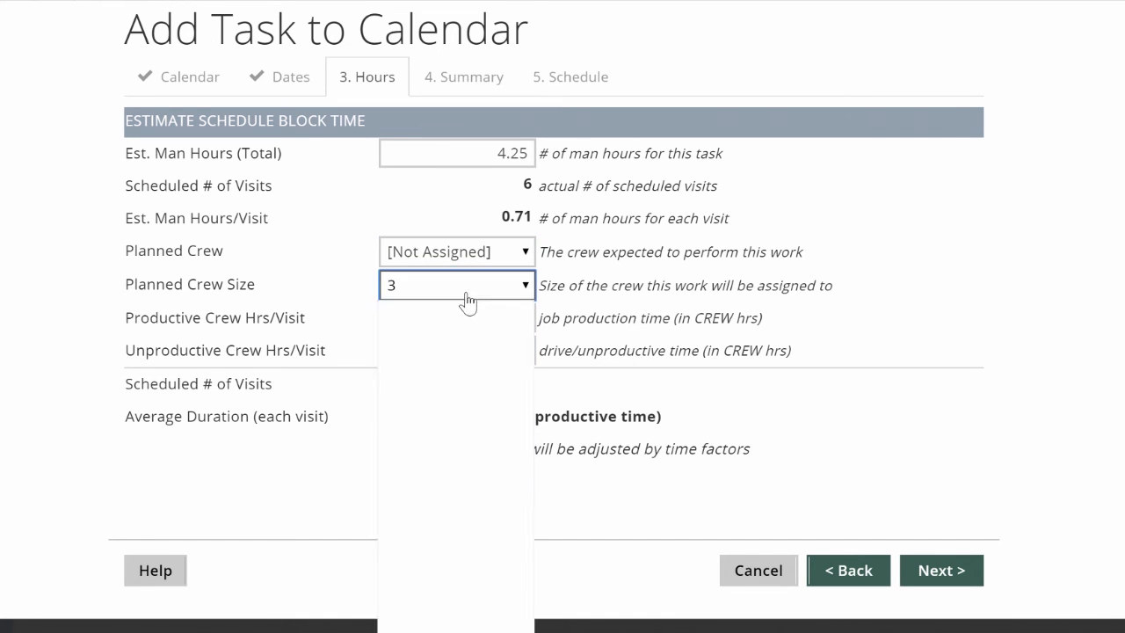
pyautogui.click(456, 285)
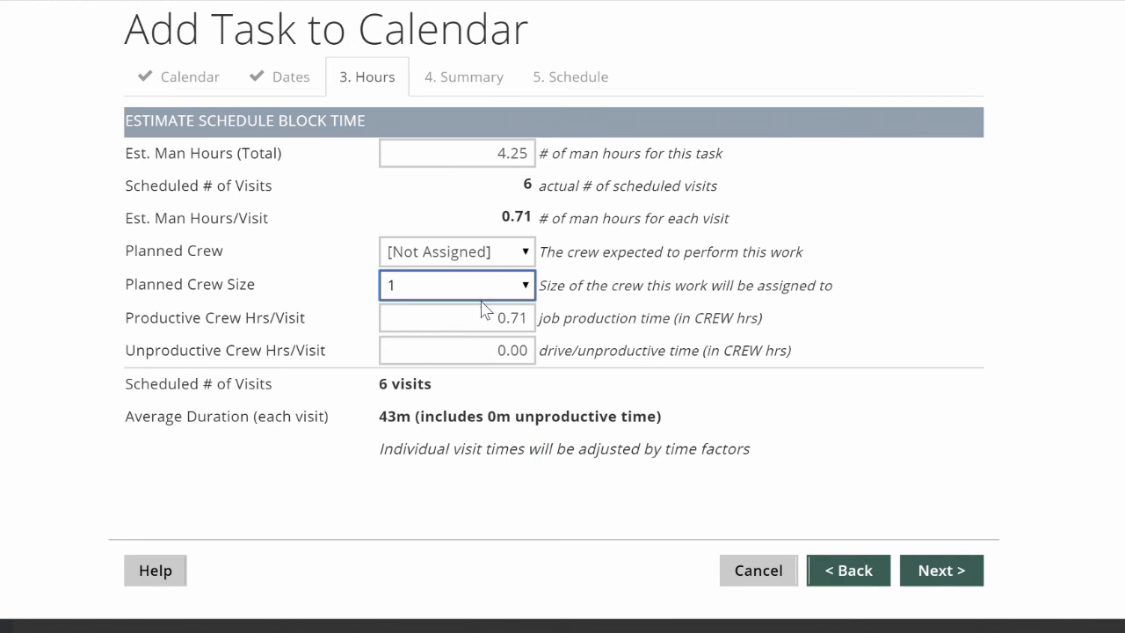
pyautogui.moveTo(483, 265)
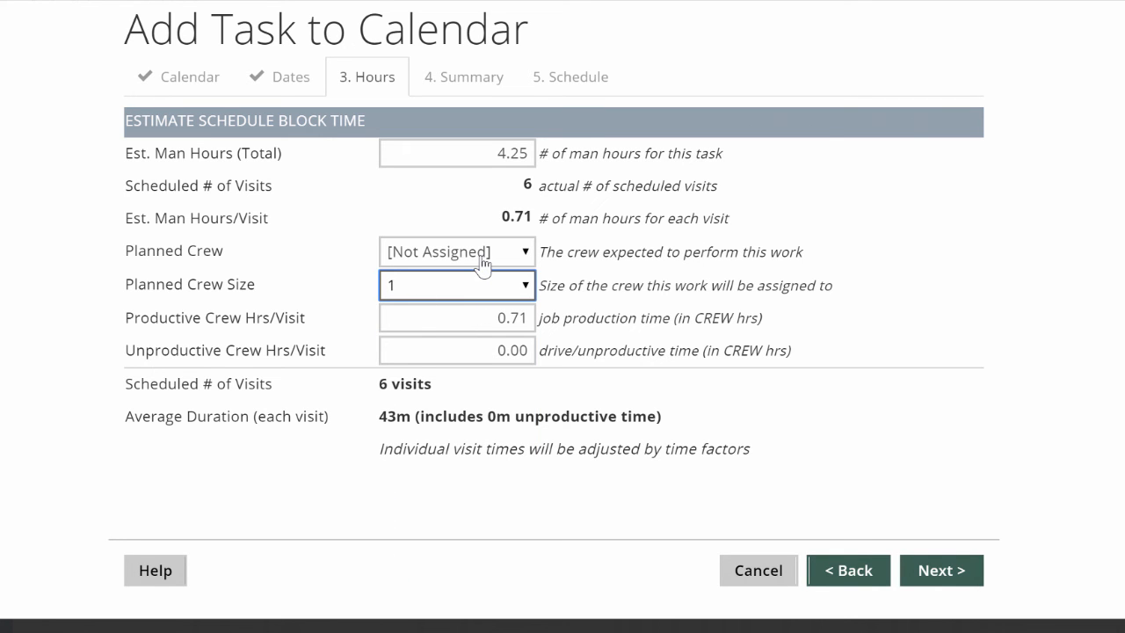
pyautogui.moveTo(461, 291)
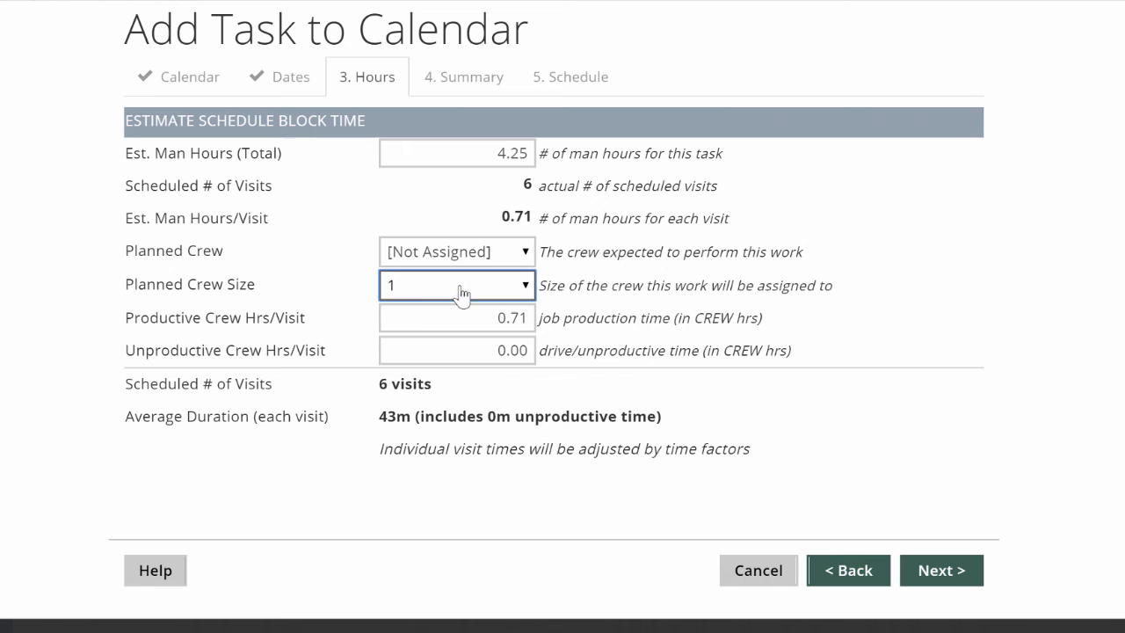
pyautogui.moveTo(525, 334)
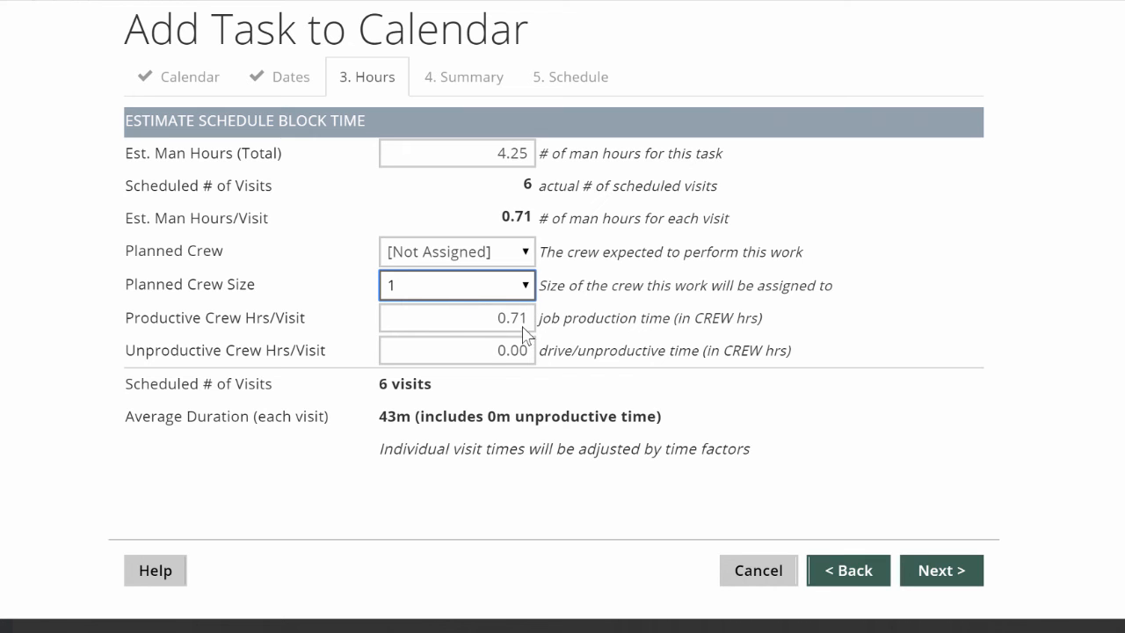
pyautogui.click(457, 349)
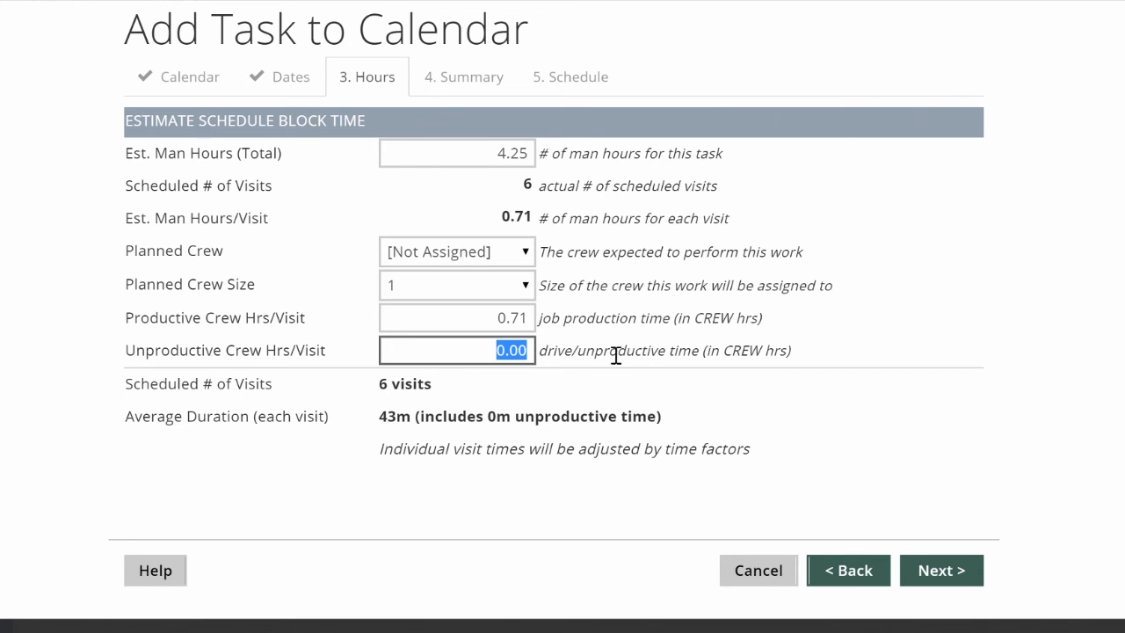
pyautogui.write('.25')
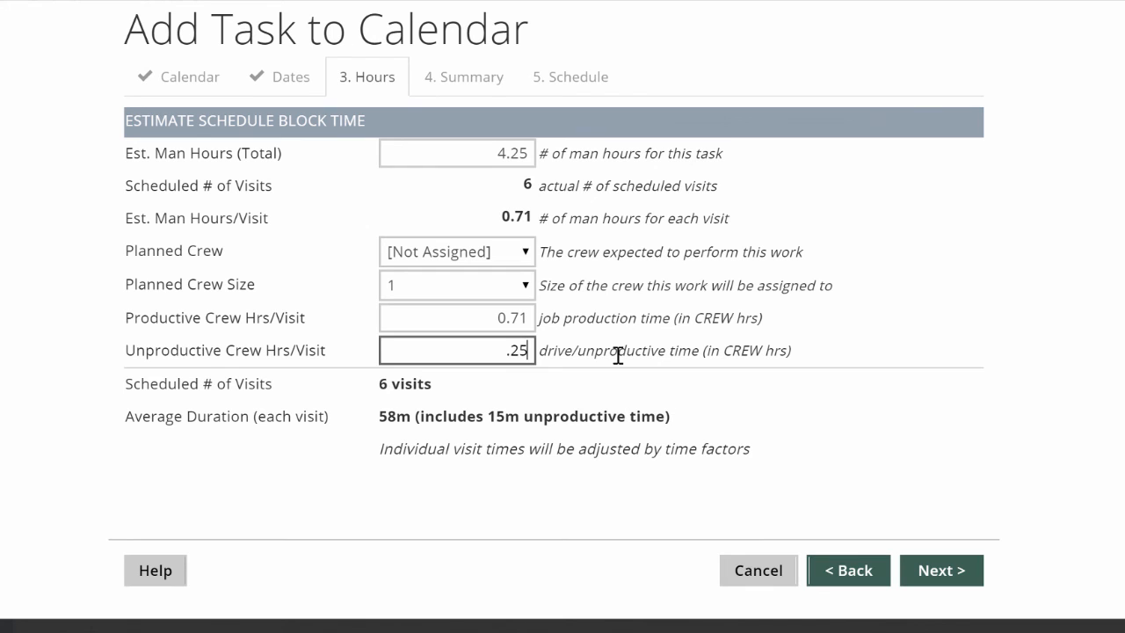
pyautogui.moveTo(612, 418)
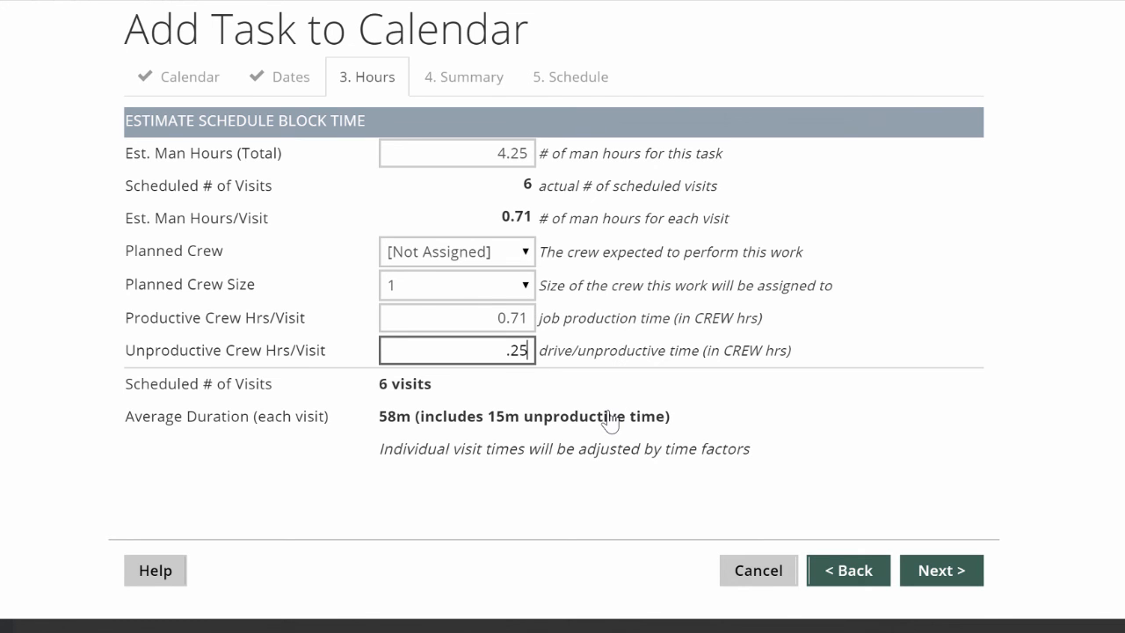
pyautogui.moveTo(622, 390)
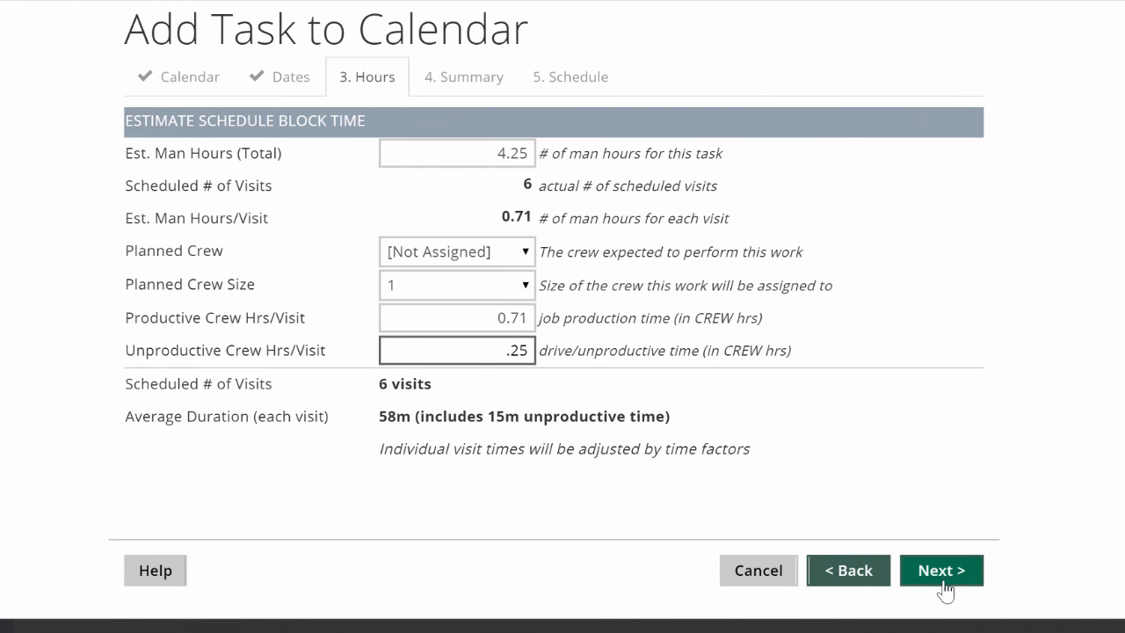
pyautogui.click(940, 569)
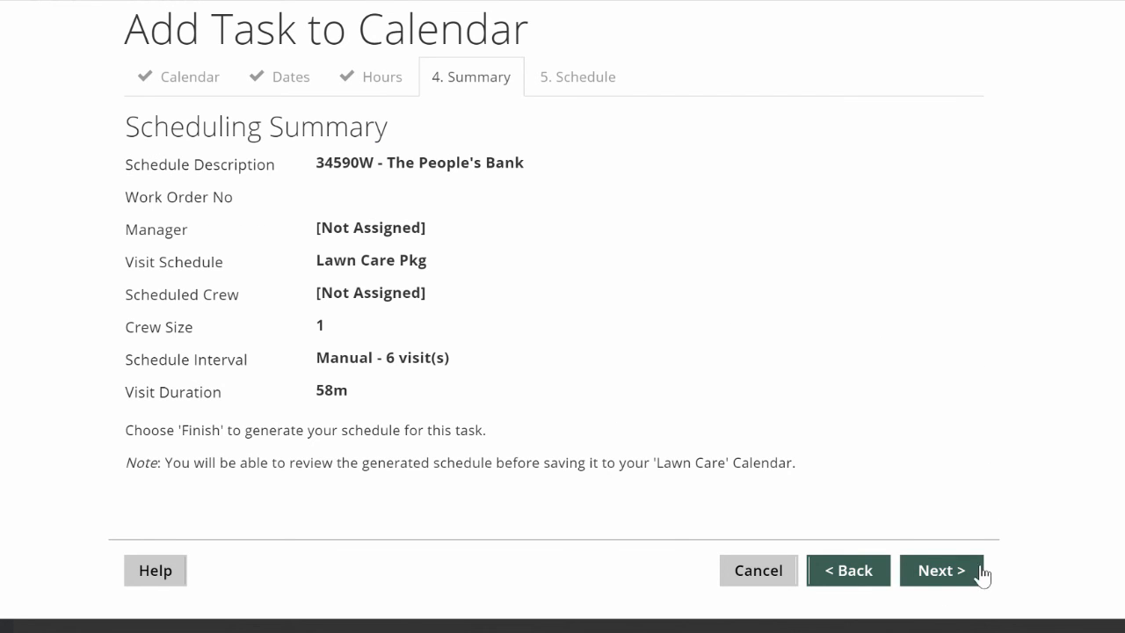
# - Finish the wizard and confirm adding the six Lawn Care Pkg visits to the calendar
pyautogui.click(942, 569)
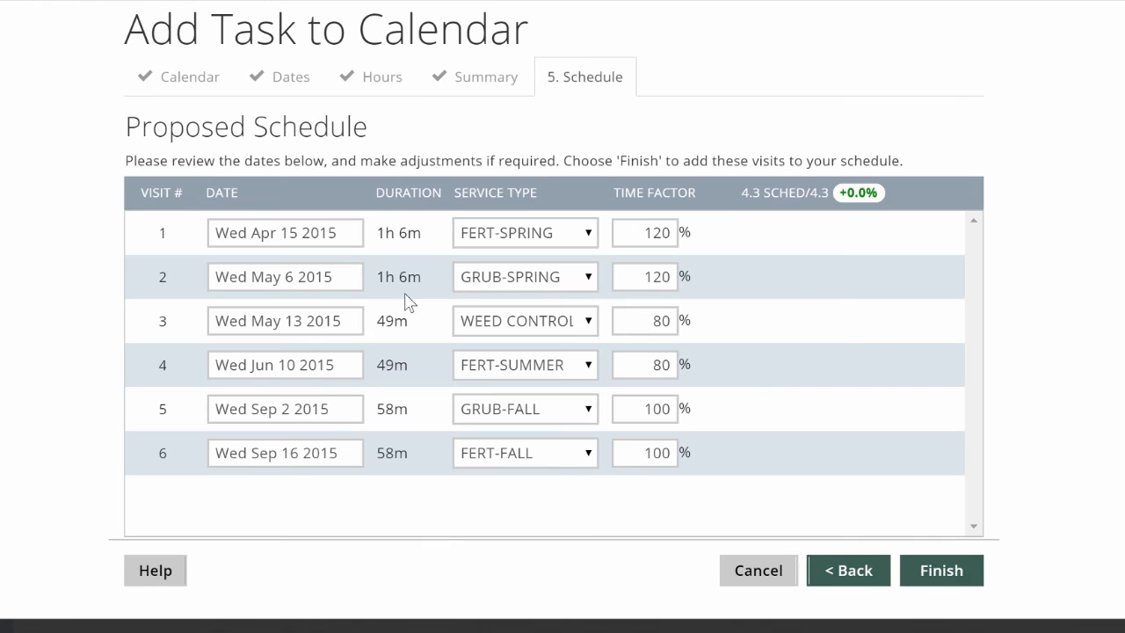
pyautogui.moveTo(393, 349)
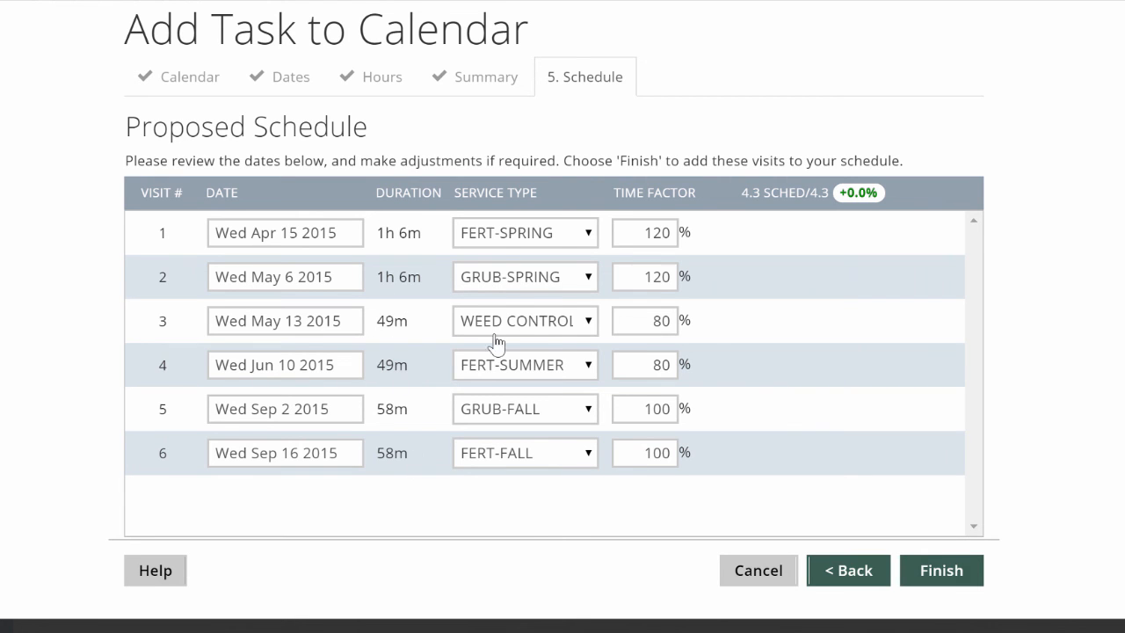
pyautogui.moveTo(594, 298)
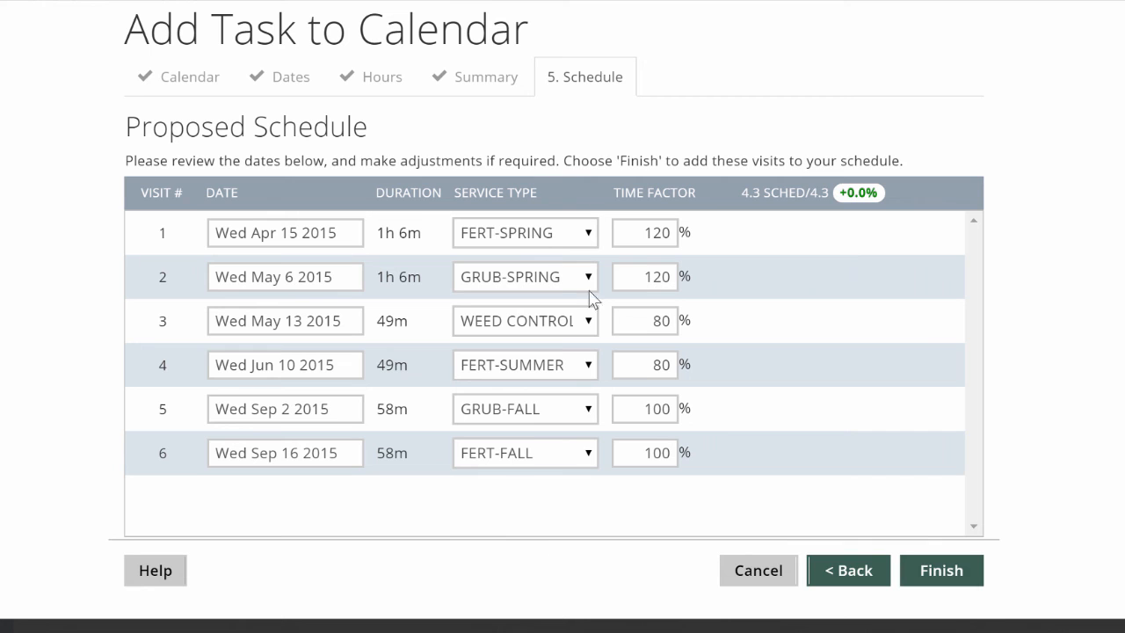
pyautogui.moveTo(524, 484)
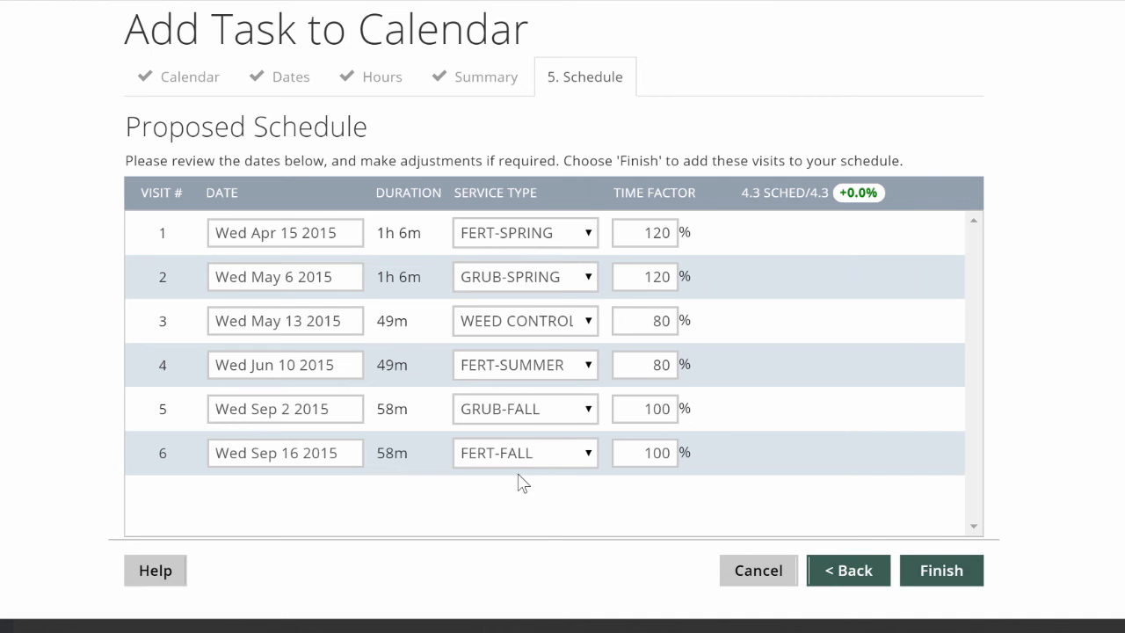
pyautogui.moveTo(527, 464)
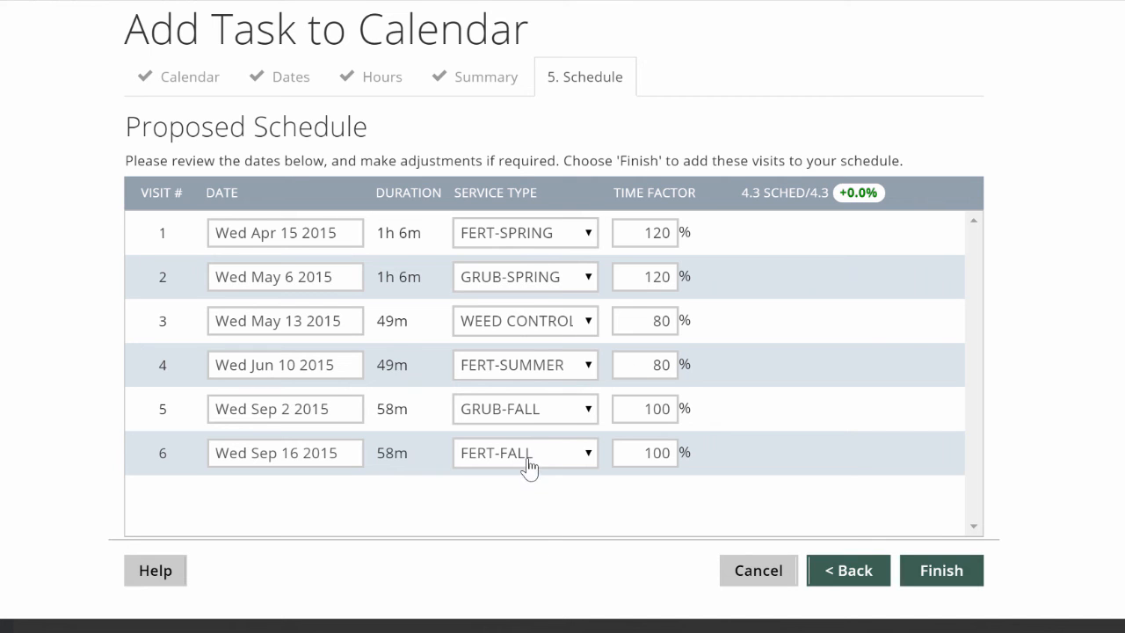
pyautogui.moveTo(471, 373)
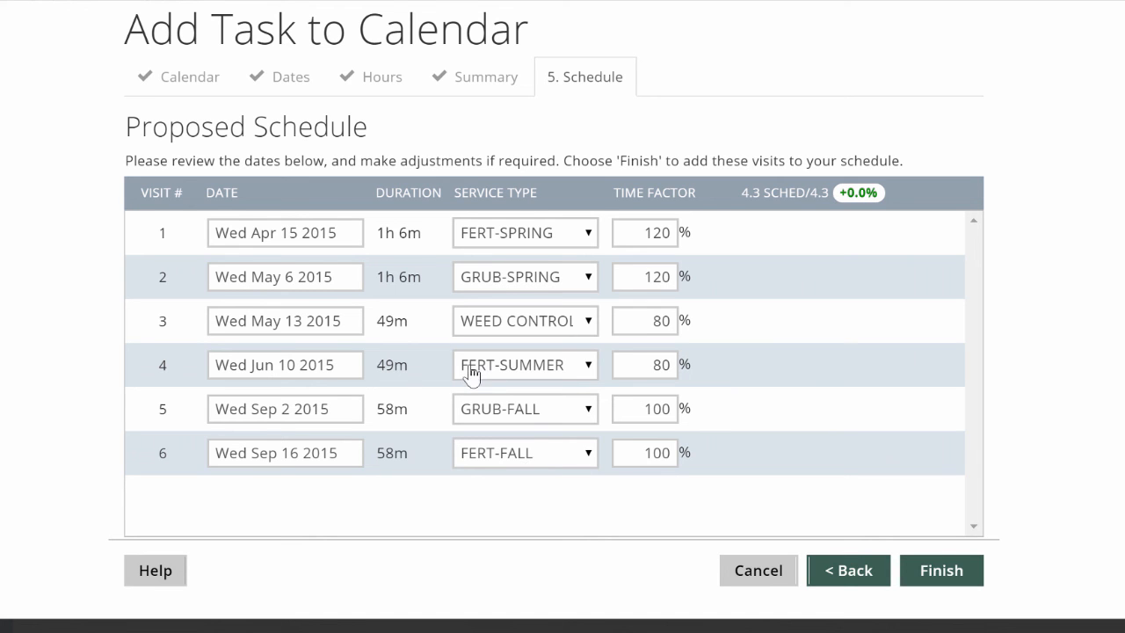
pyautogui.moveTo(338, 232)
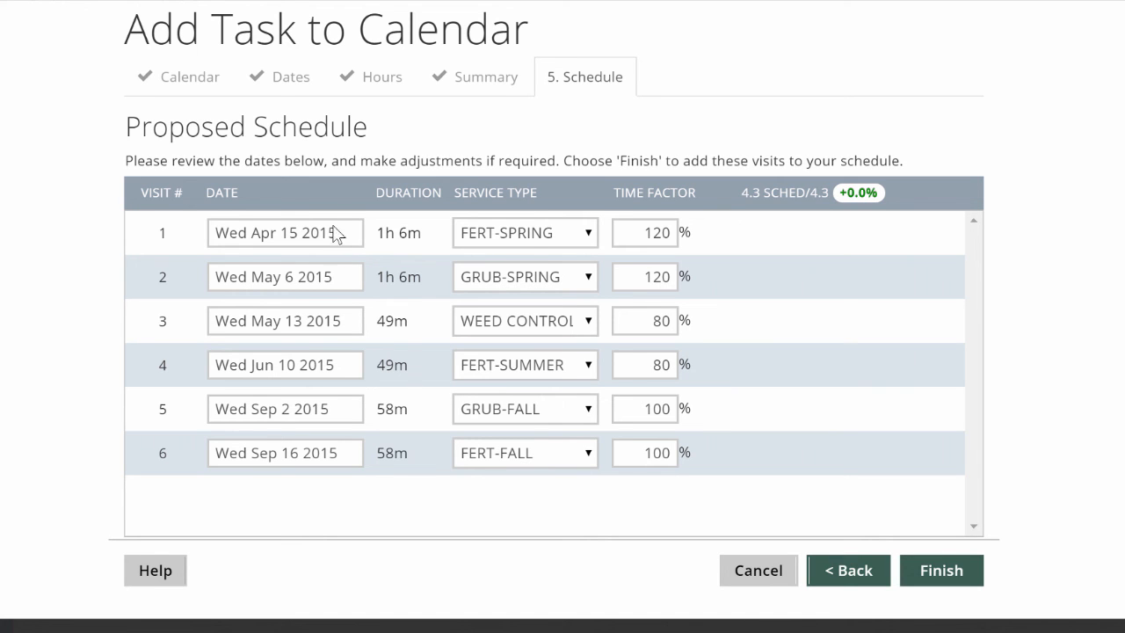
pyautogui.moveTo(525, 243)
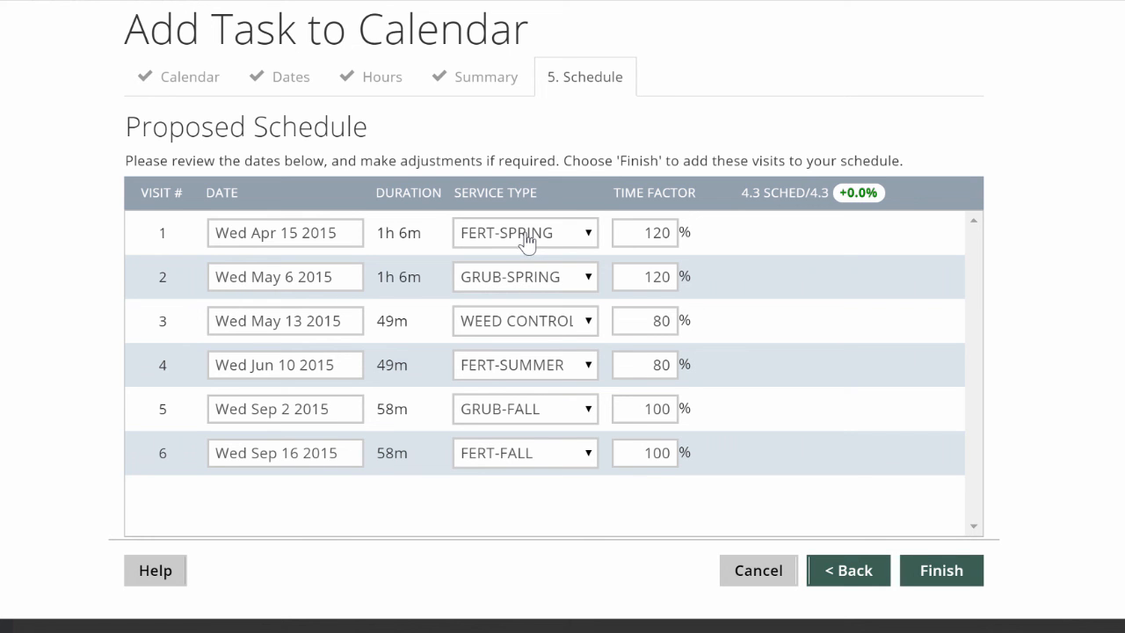
pyautogui.moveTo(548, 256)
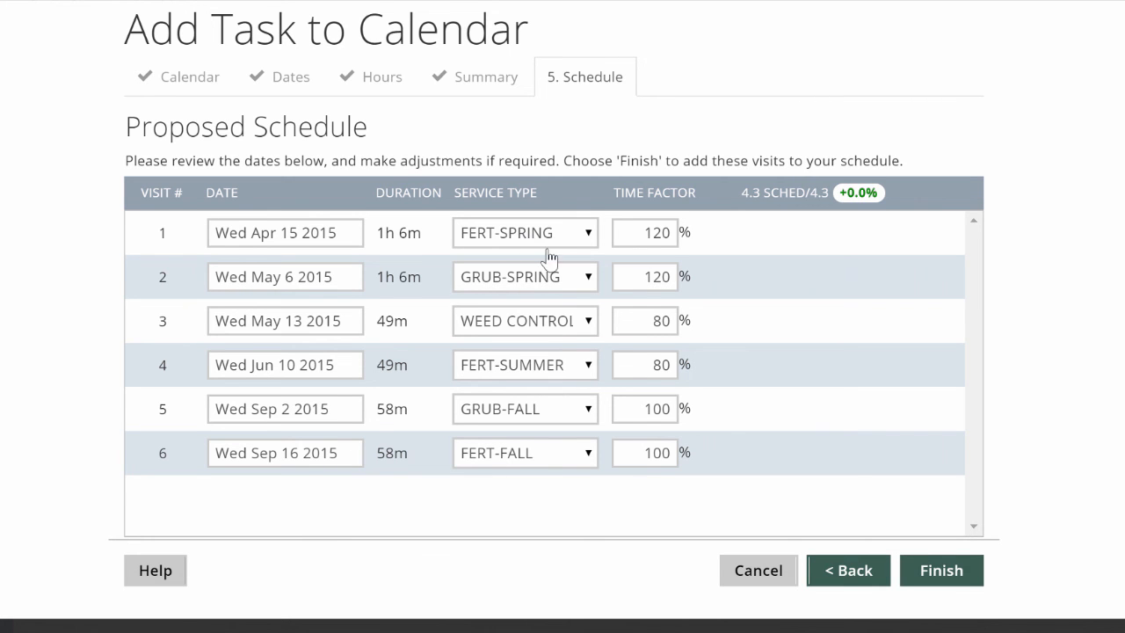
pyautogui.click(942, 569)
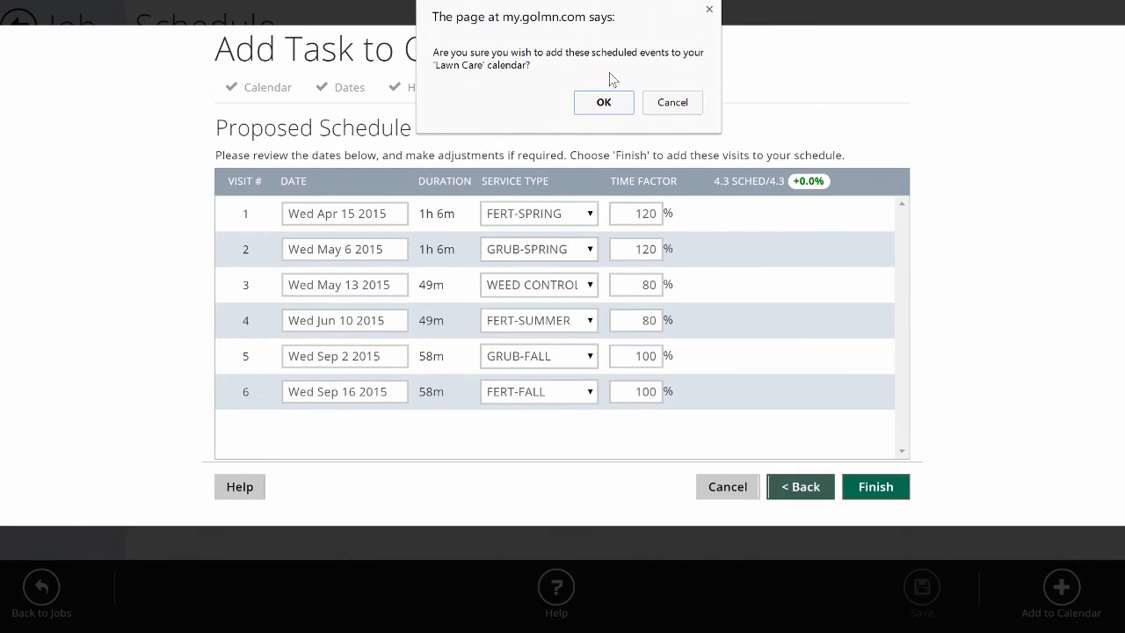
pyautogui.click(602, 102)
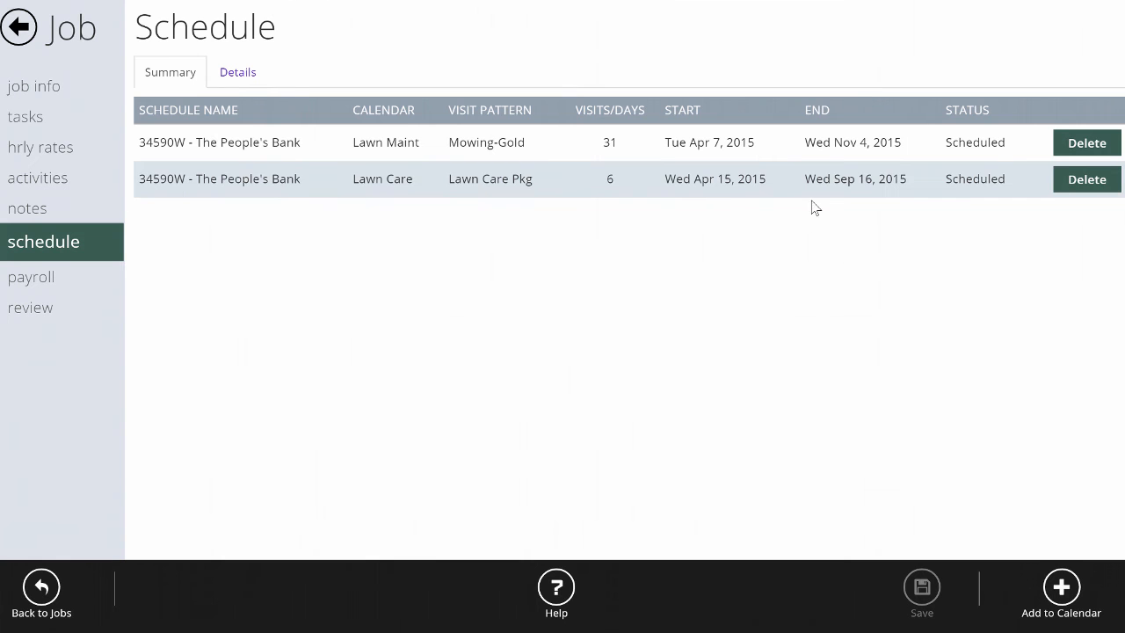
# - Show the schedule Details listing the six unassigned Lawn Care Pkg visits, FERT-SPRING to FERT-FALL
pyautogui.click(237, 72)
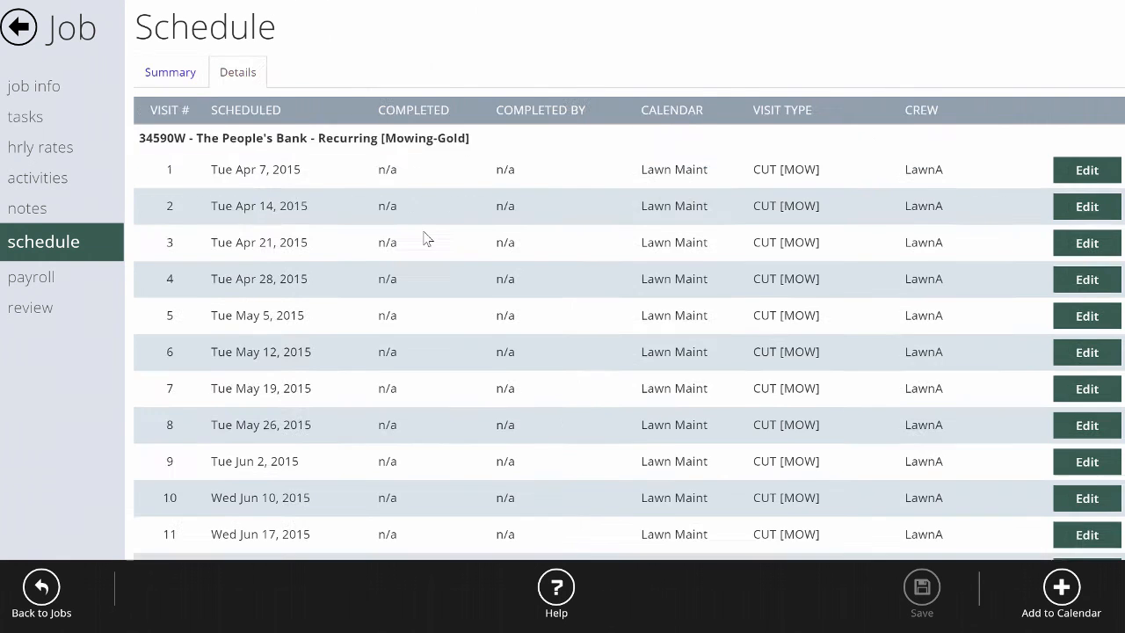
pyautogui.scroll(-3)
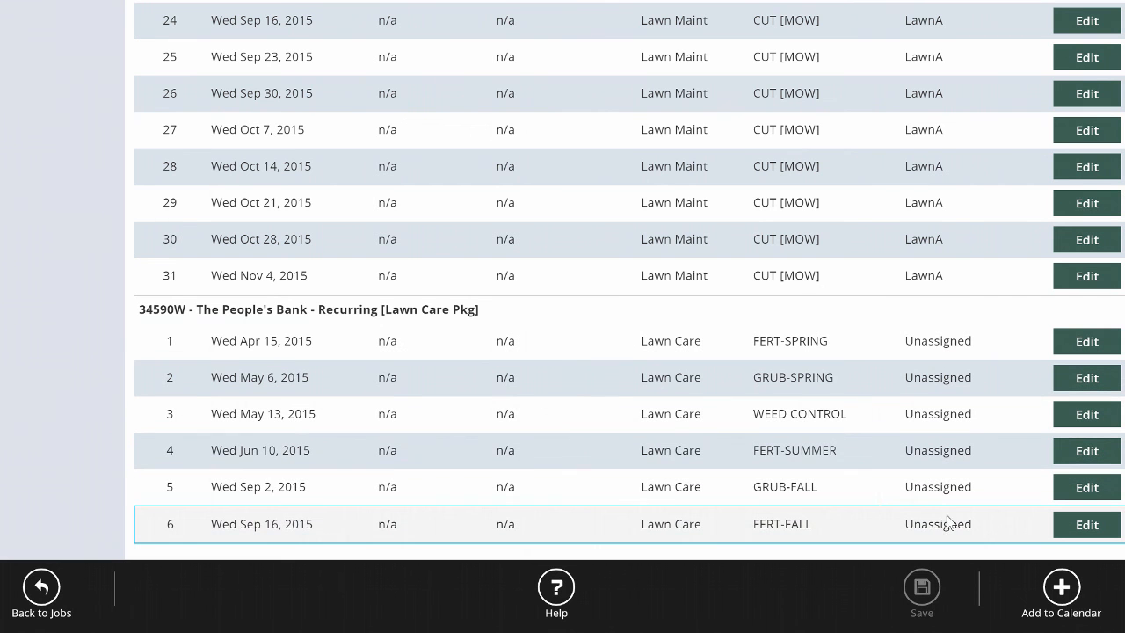
pyautogui.moveTo(940, 518)
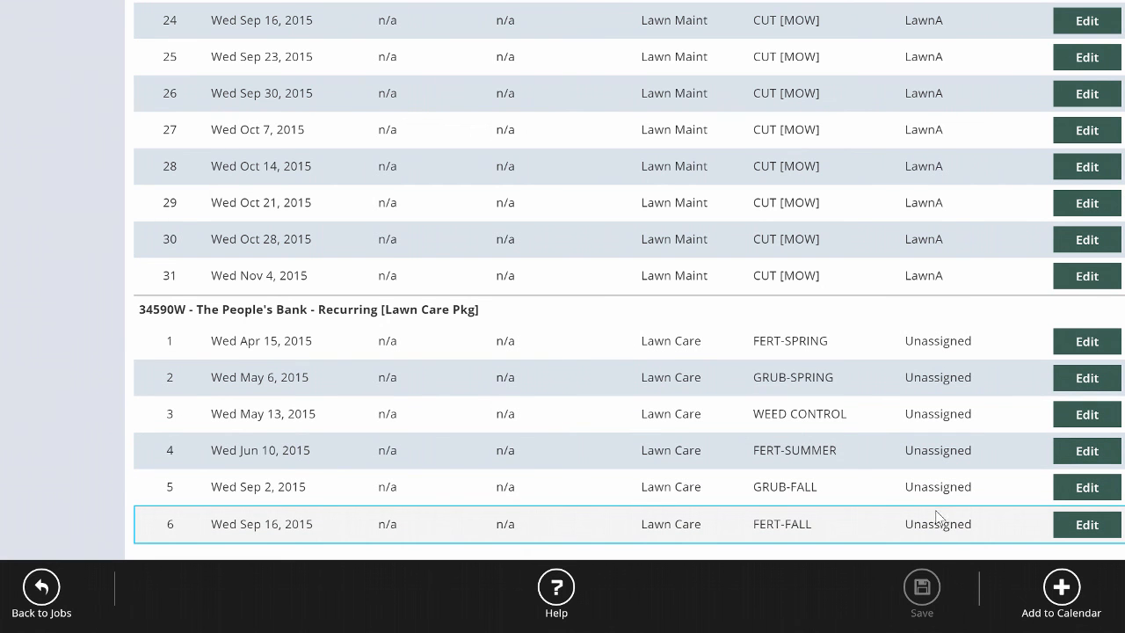